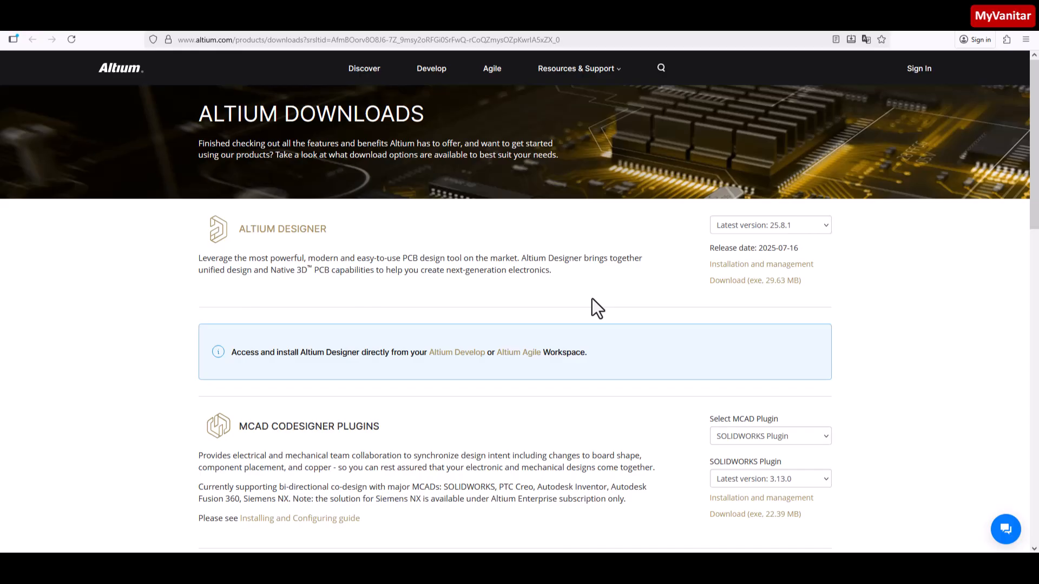
{"action": "mouse_move", "coordinate": [663, 316]}
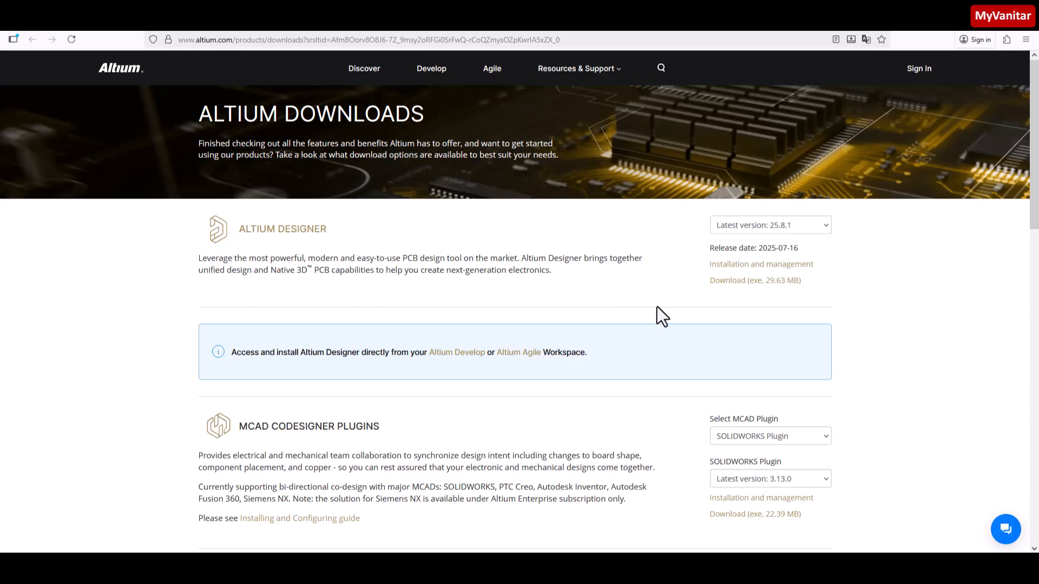
- Reach the Altium Develop product page via the 'Try Altium Develop free for 30 days' offer
{"action": "scroll", "scroll_direction": "down", "scroll_amount": 3}
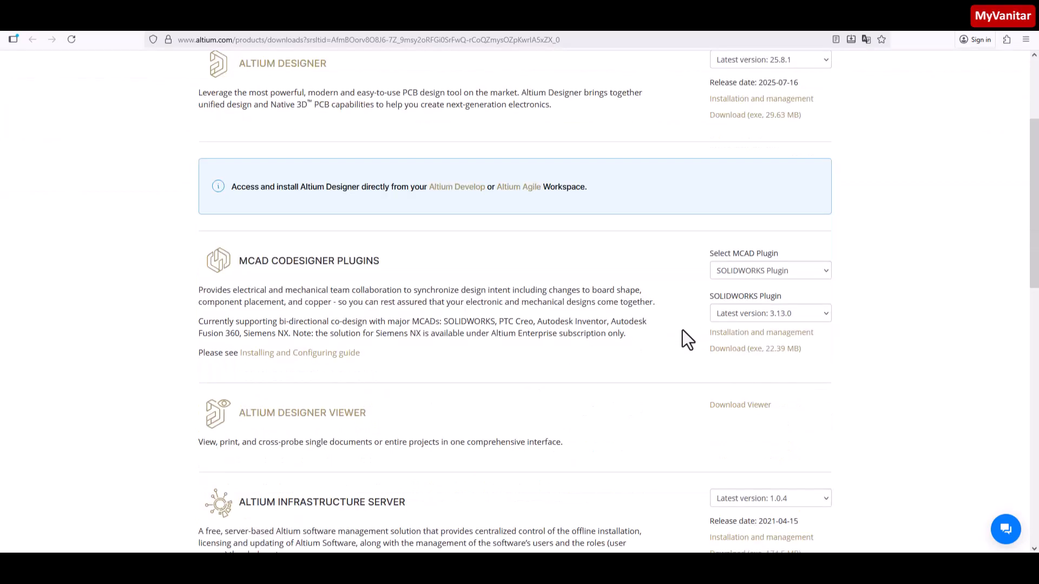
{"action": "scroll", "scroll_direction": "down", "scroll_amount": 3}
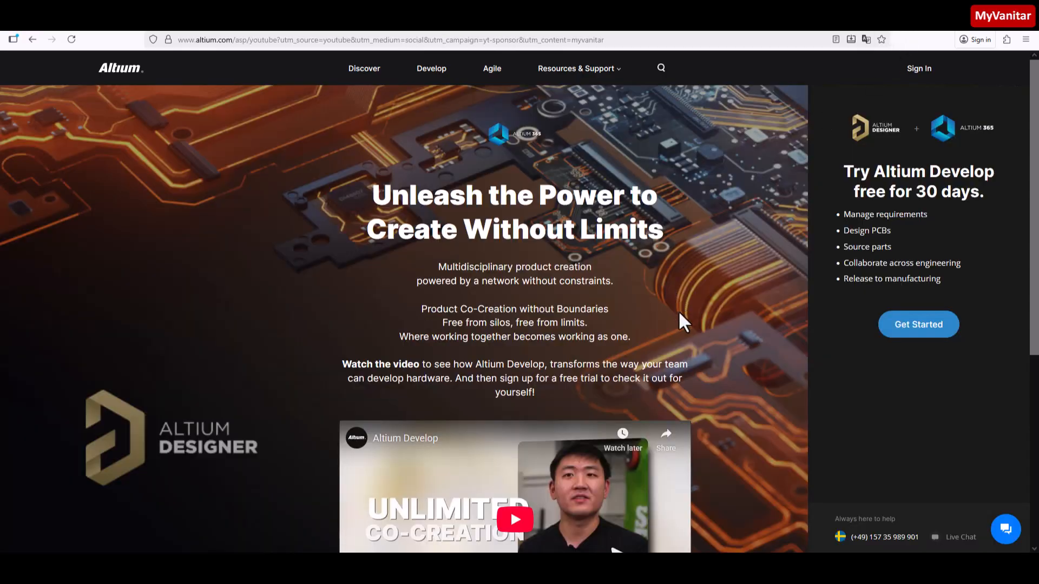
{"action": "mouse_move", "coordinate": [718, 370]}
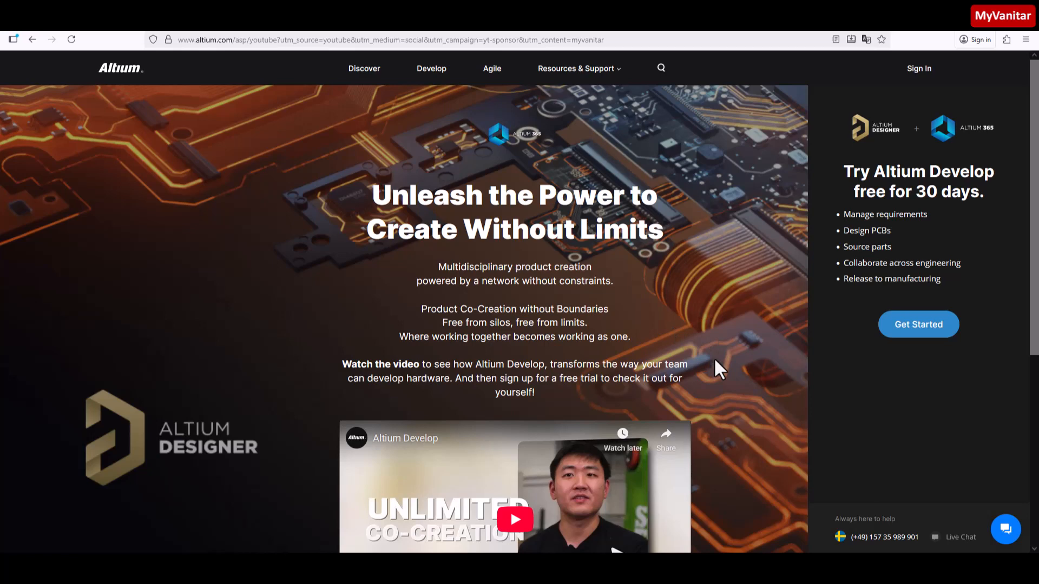
{"action": "mouse_move", "coordinate": [925, 369]}
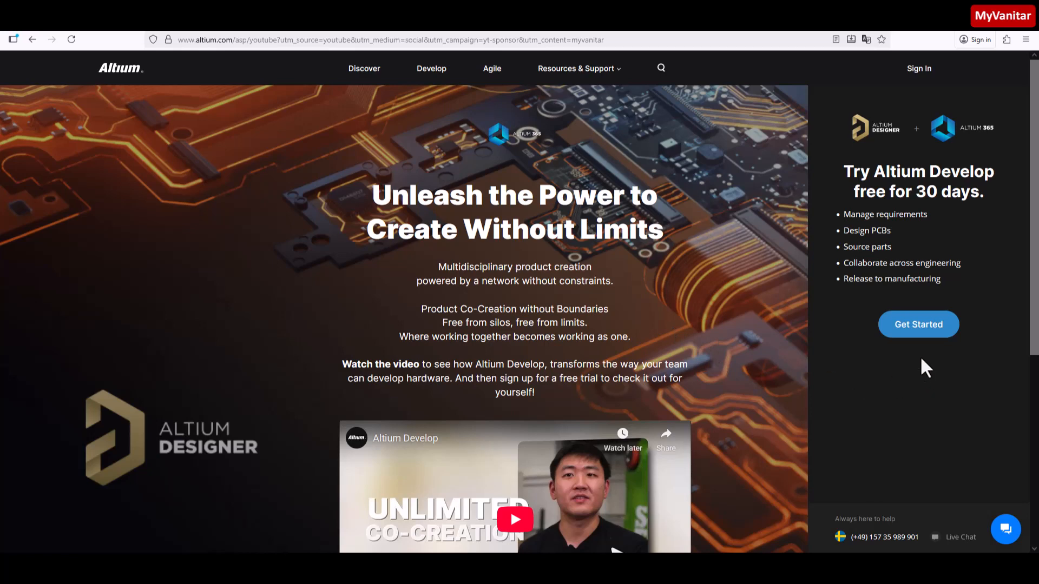
{"action": "left_click", "coordinate": [430, 68]}
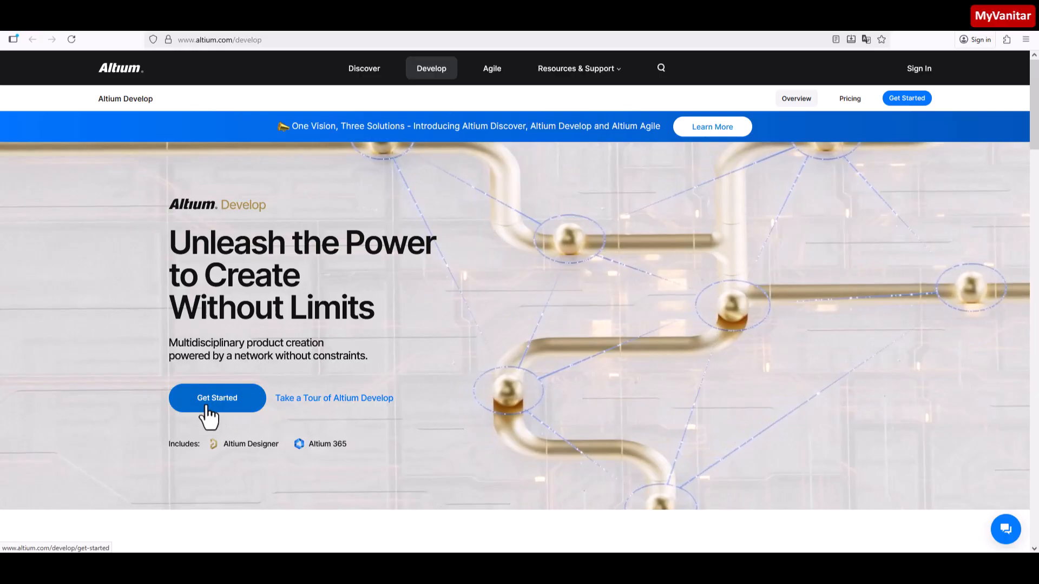
{"action": "left_click", "coordinate": [216, 397]}
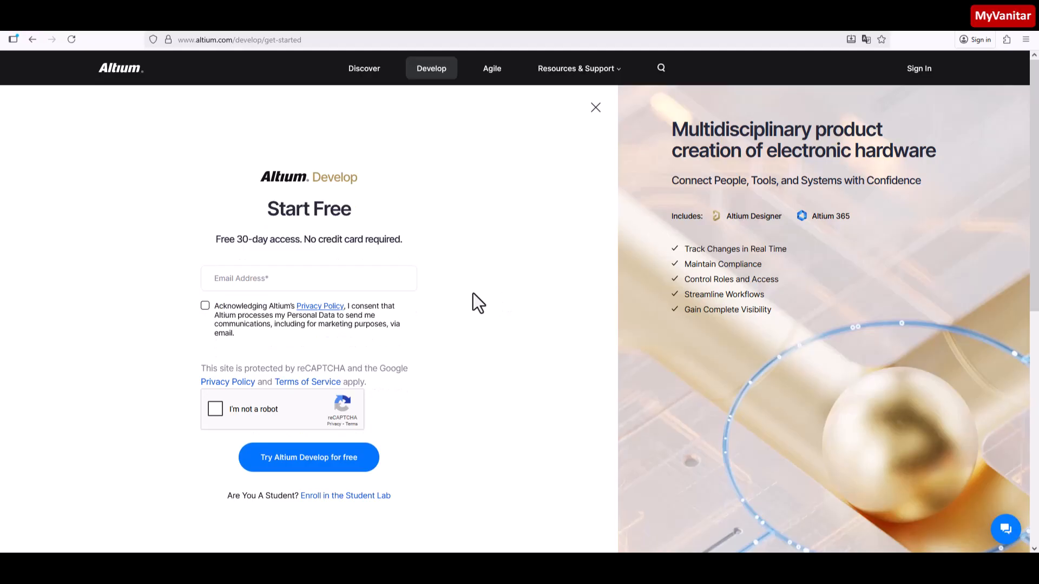
{"action": "mouse_move", "coordinate": [257, 258]}
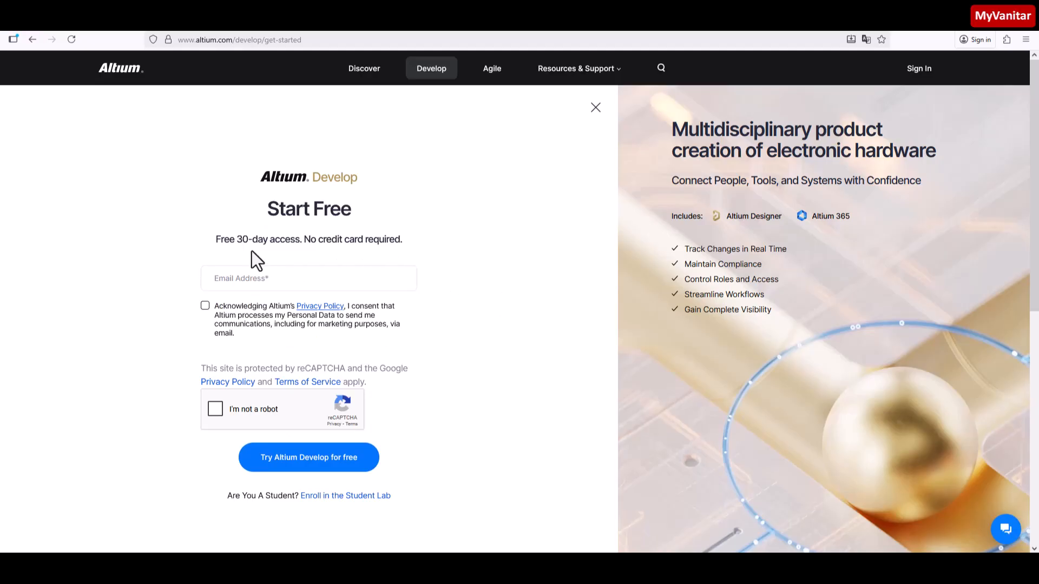
{"action": "left_click", "coordinate": [308, 278]}
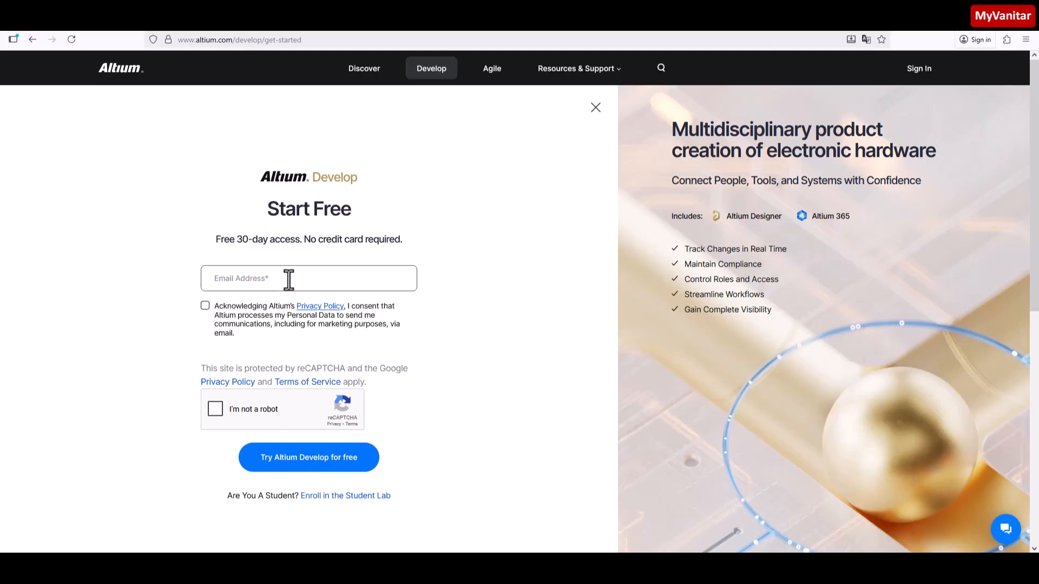
{"action": "left_click", "coordinate": [309, 278]}
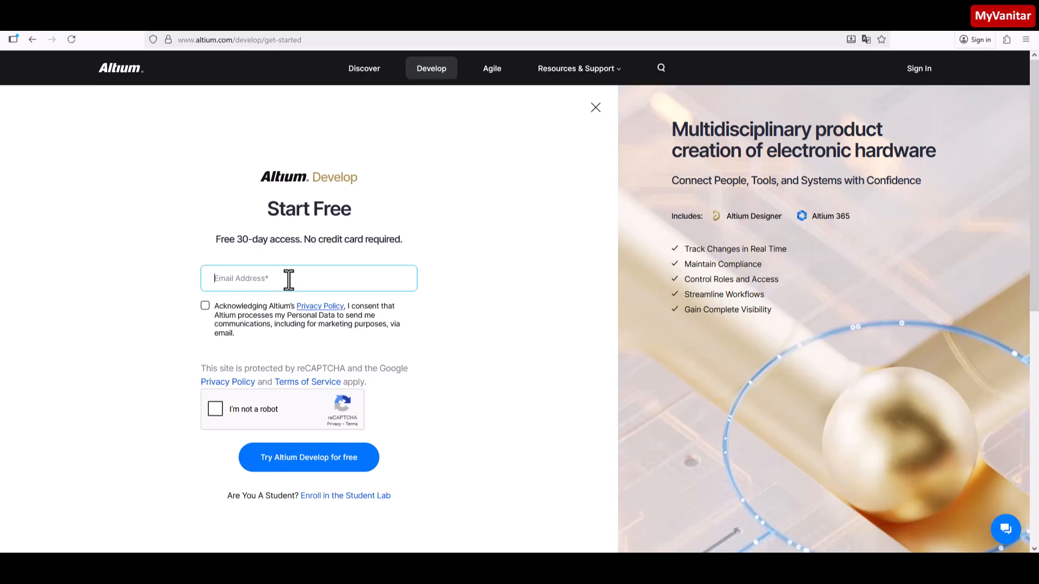
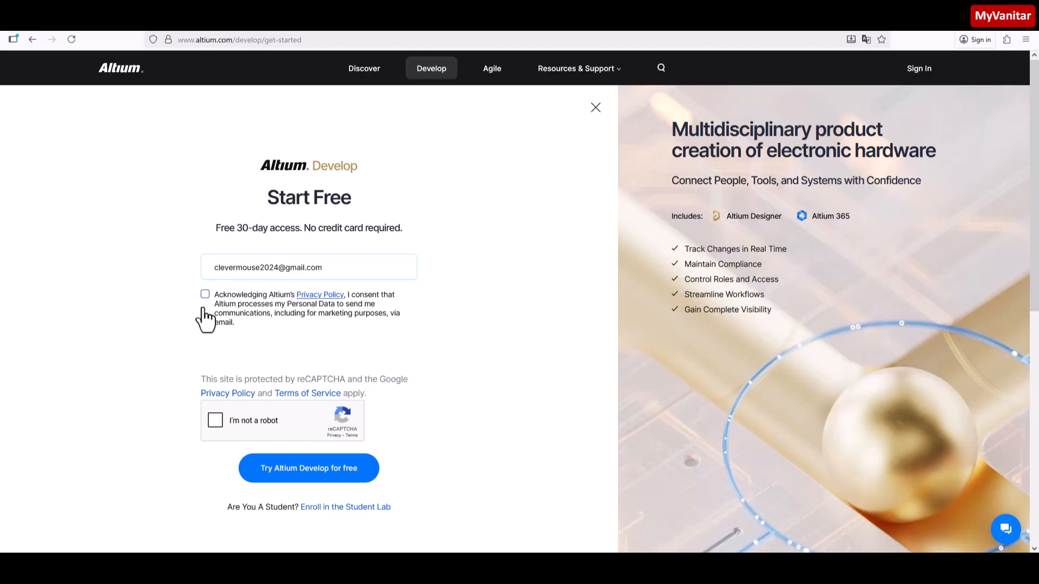
{"action": "left_click", "coordinate": [215, 421]}
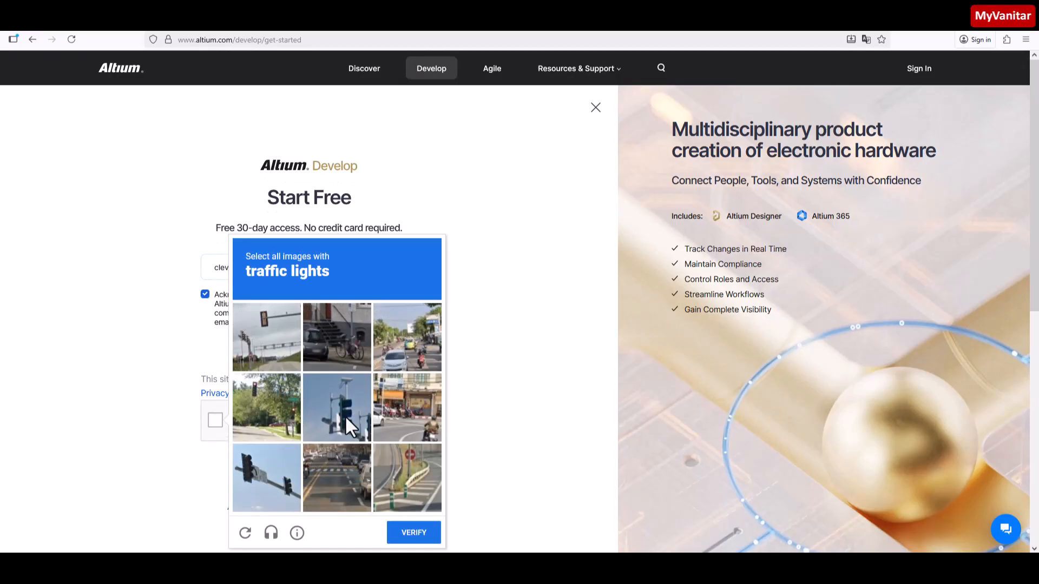
- Pass the traffic-light reCAPTCHA and submit 'Try Altium Develop for free'
{"action": "left_click", "coordinate": [335, 407]}
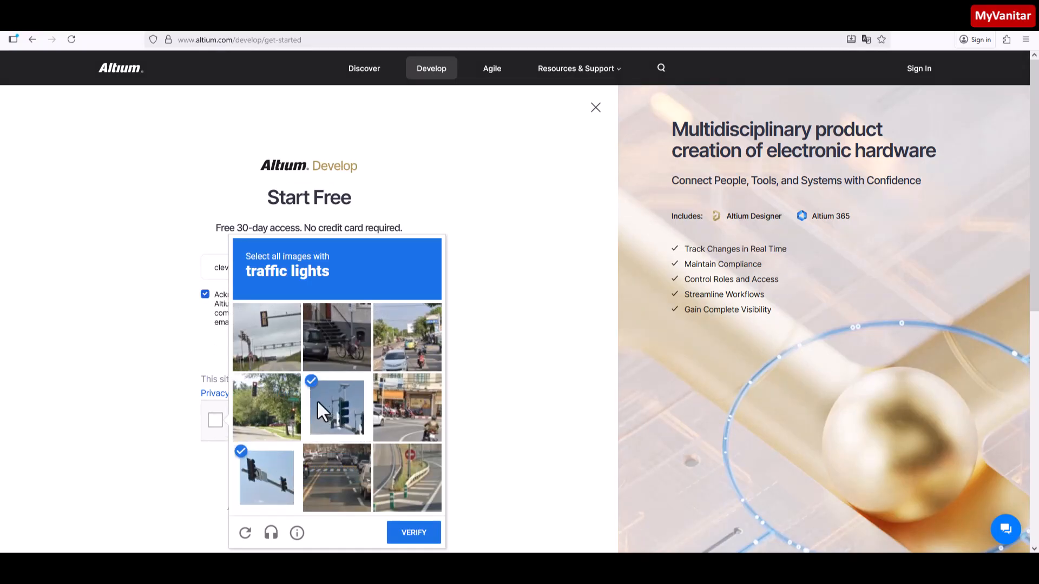
{"action": "left_click", "coordinate": [266, 337]}
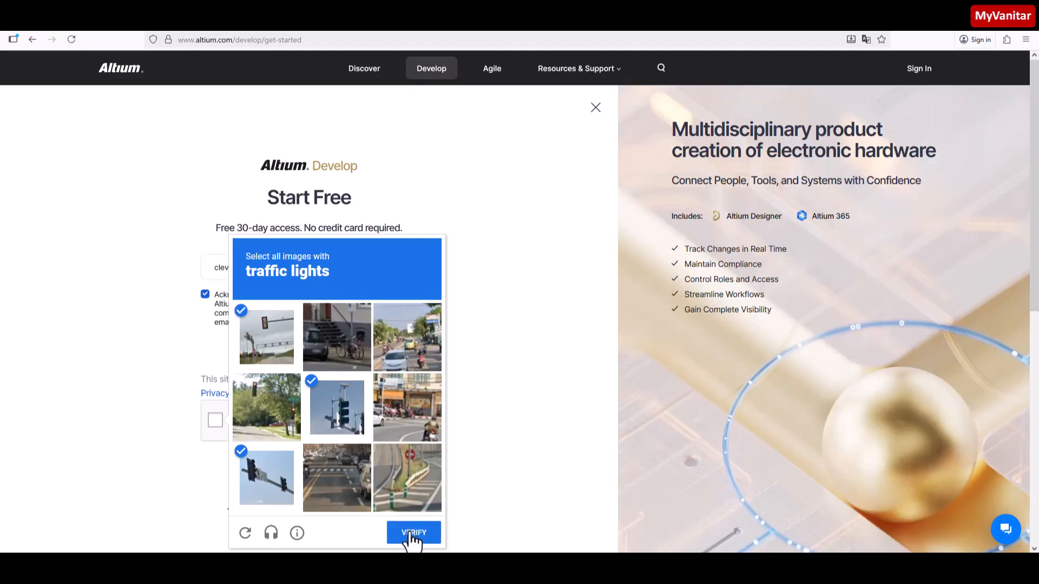
{"action": "left_click", "coordinate": [412, 532]}
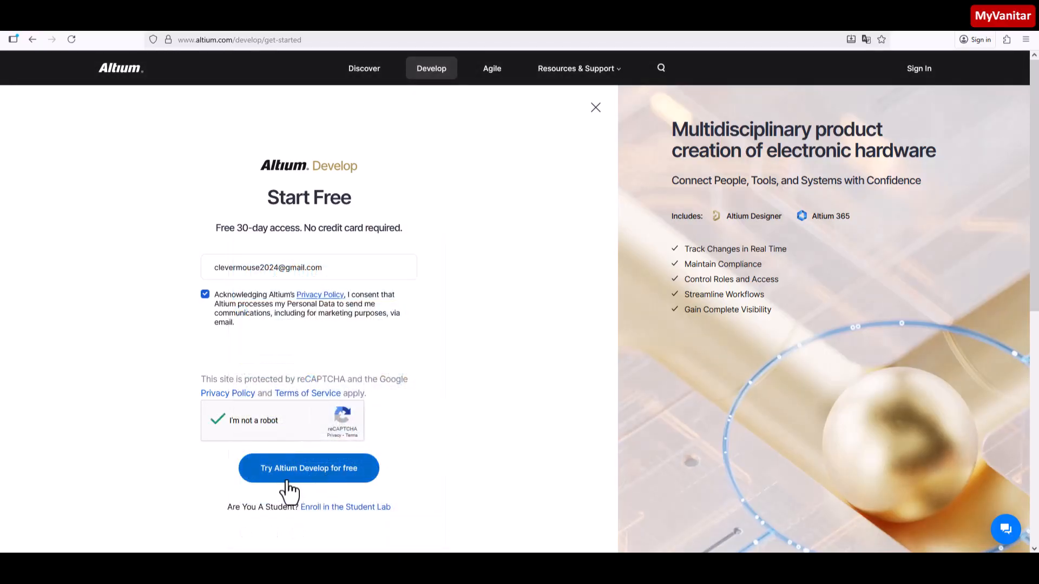
{"action": "mouse_move", "coordinate": [479, 333]}
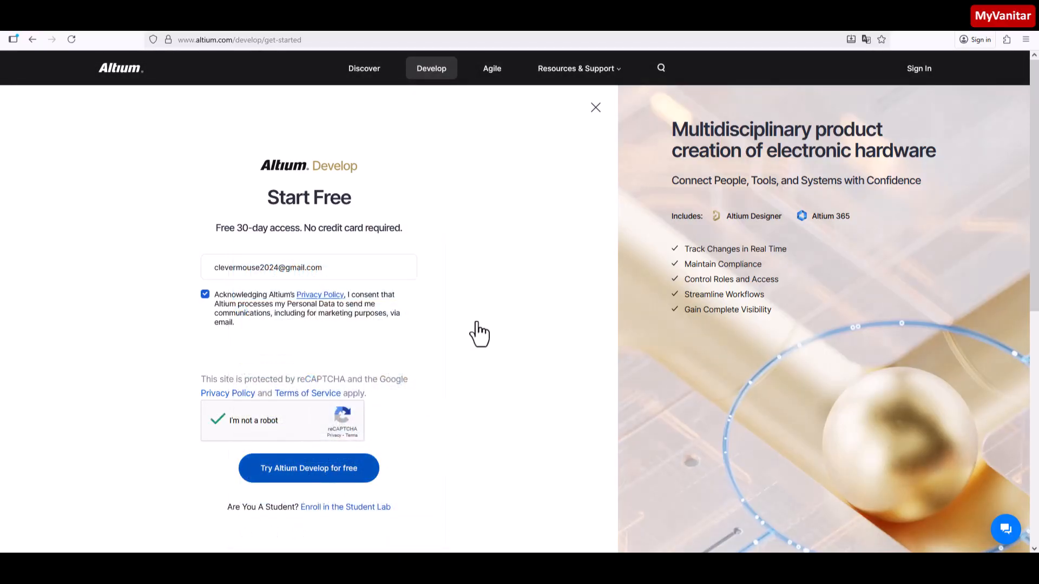
{"action": "left_click", "coordinate": [308, 468]}
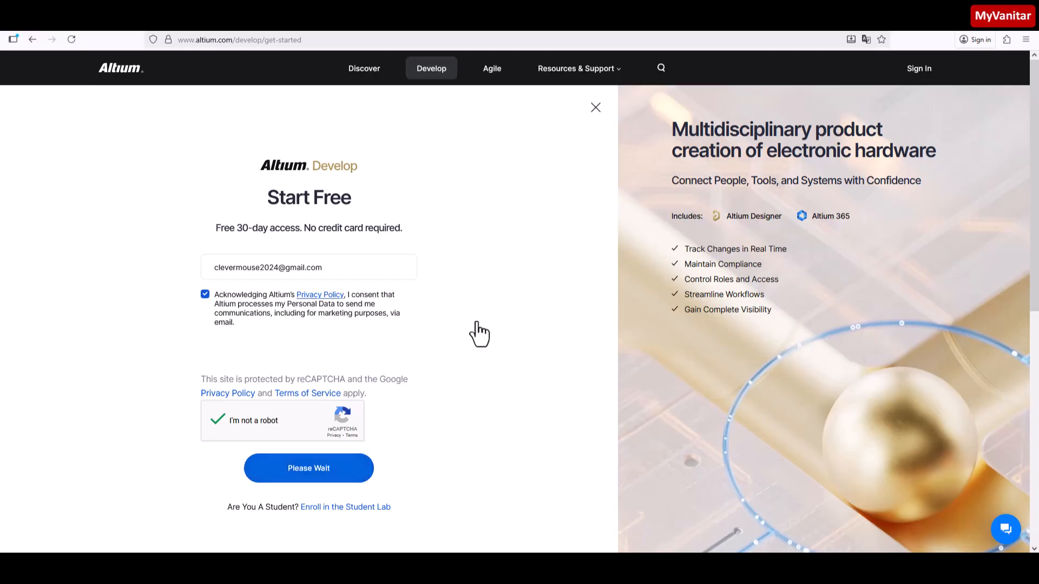
{"action": "left_click", "coordinate": [308, 467]}
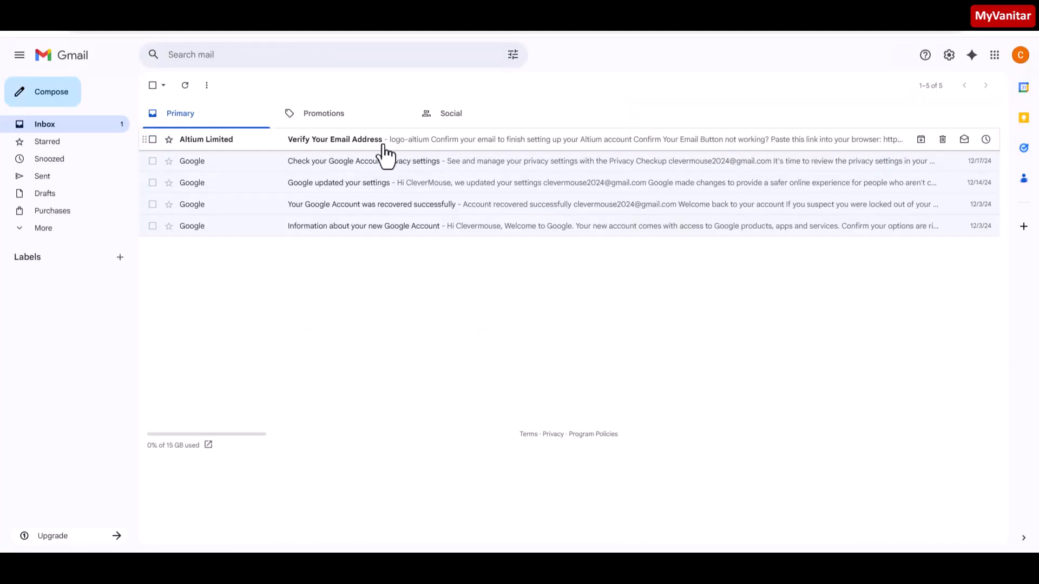
- Confirm the email address from Altium's 'Verify Your Email Address' message
{"action": "left_click", "coordinate": [334, 139]}
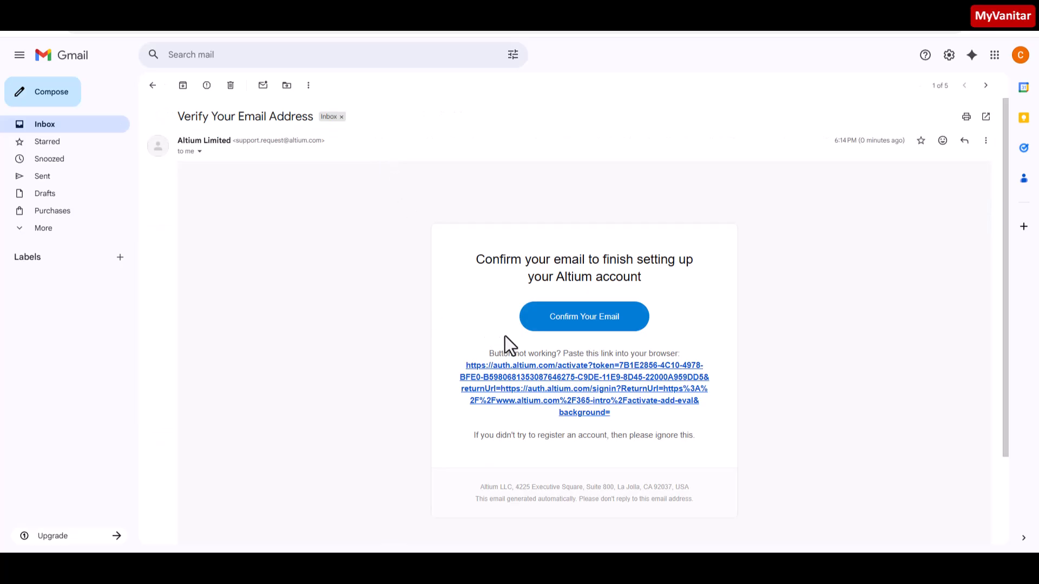
{"action": "left_click", "coordinate": [583, 316]}
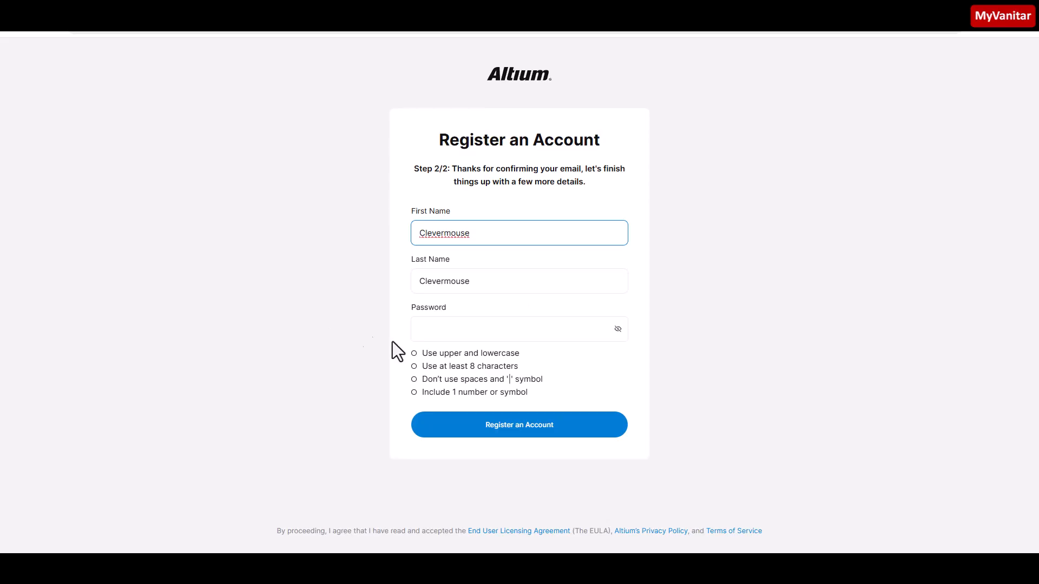
{"action": "mouse_move", "coordinate": [290, 325]}
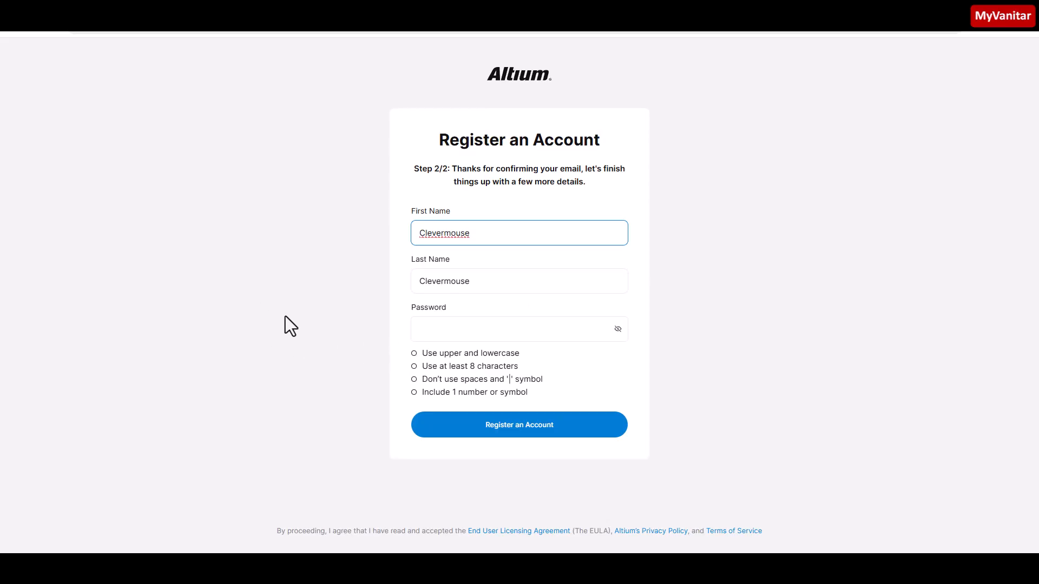
- Register the Altium account with a valid password and decline saving it
{"action": "left_click", "coordinate": [519, 329]}
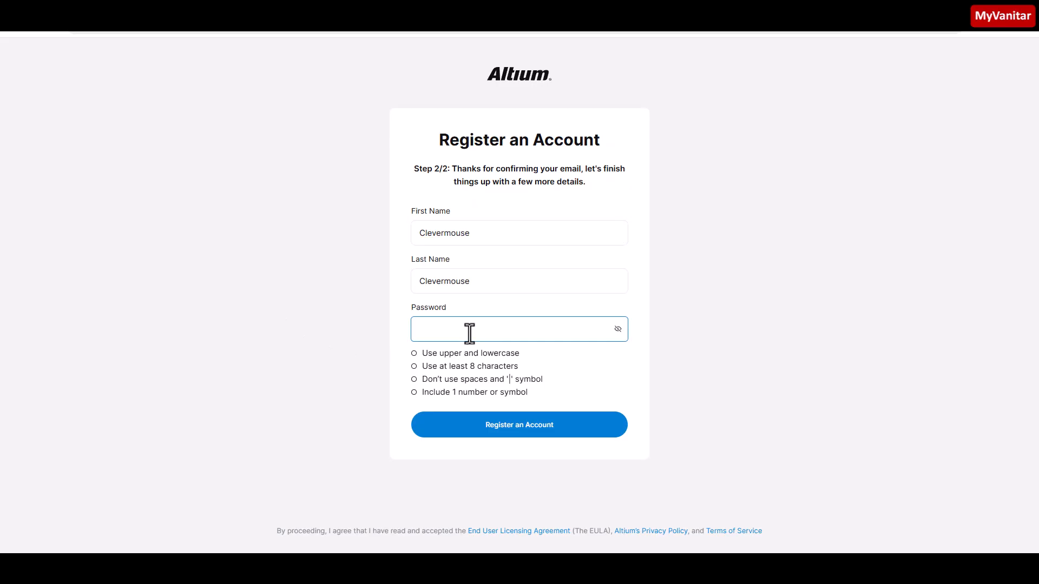
{"action": "type", "text": "•"}
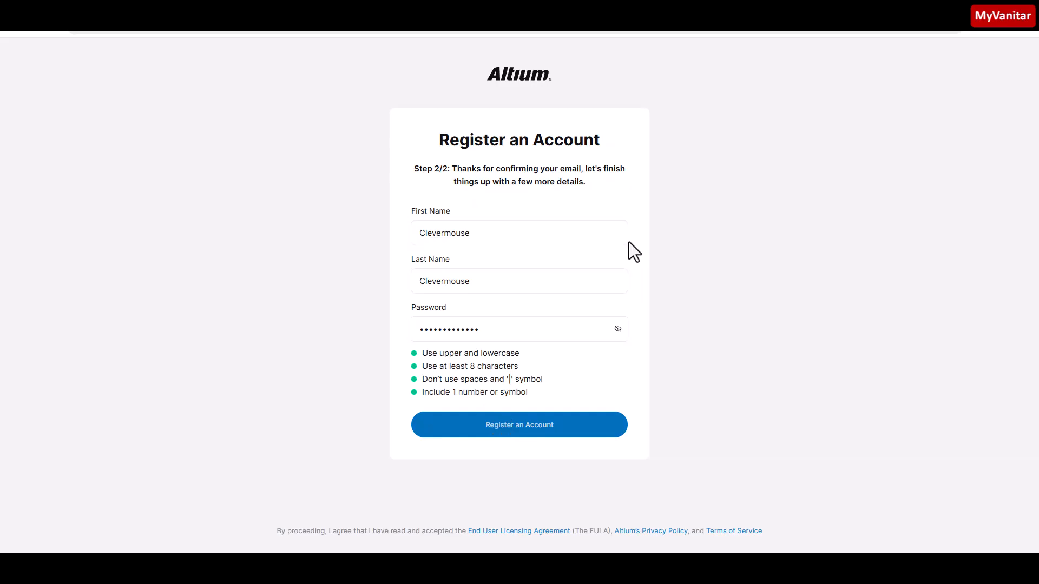
{"action": "left_click", "coordinate": [518, 424]}
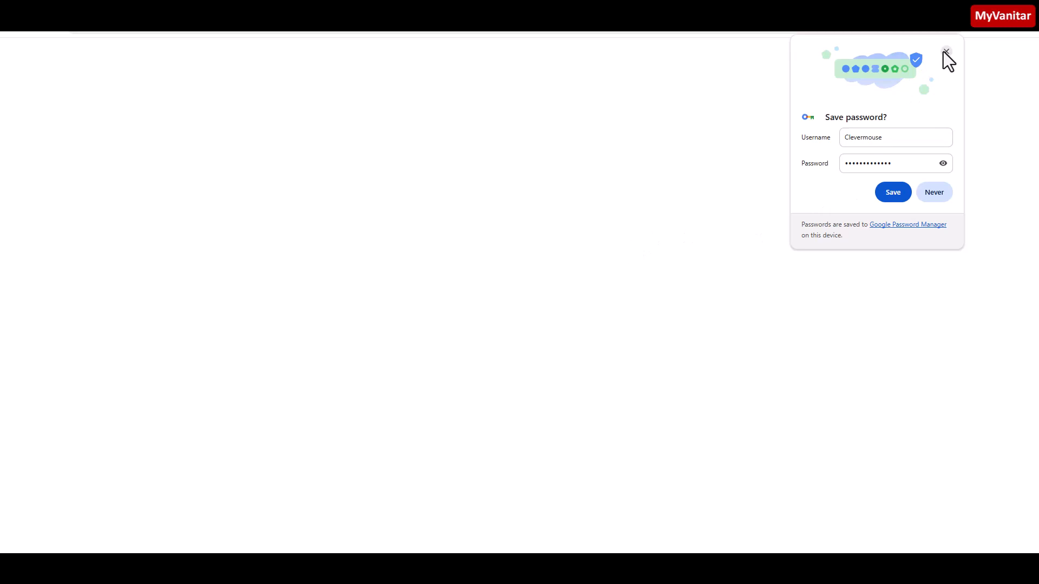
{"action": "left_click", "coordinate": [946, 52]}
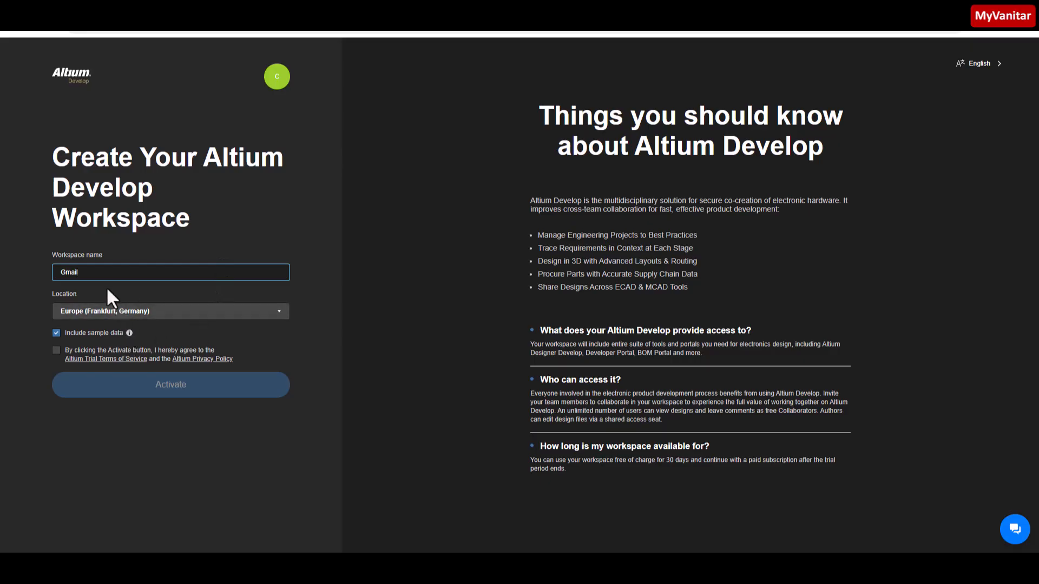
- Name the workspace MyVanitarTest, keep Europe (Frankfurt) with sample data, and activate it
{"action": "type", "text": "MyVanitarTest"}
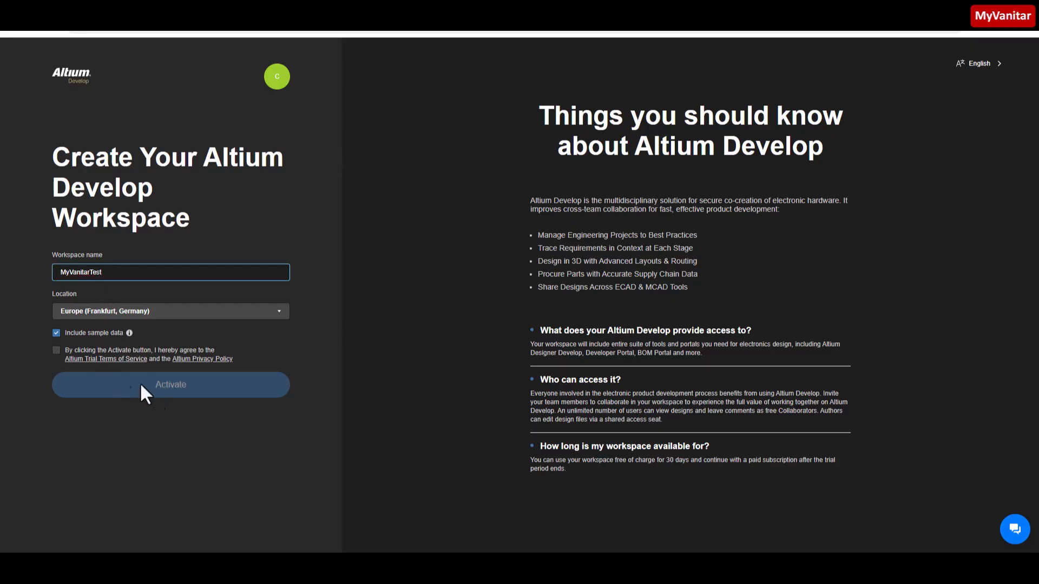
{"action": "left_click", "coordinate": [170, 386]}
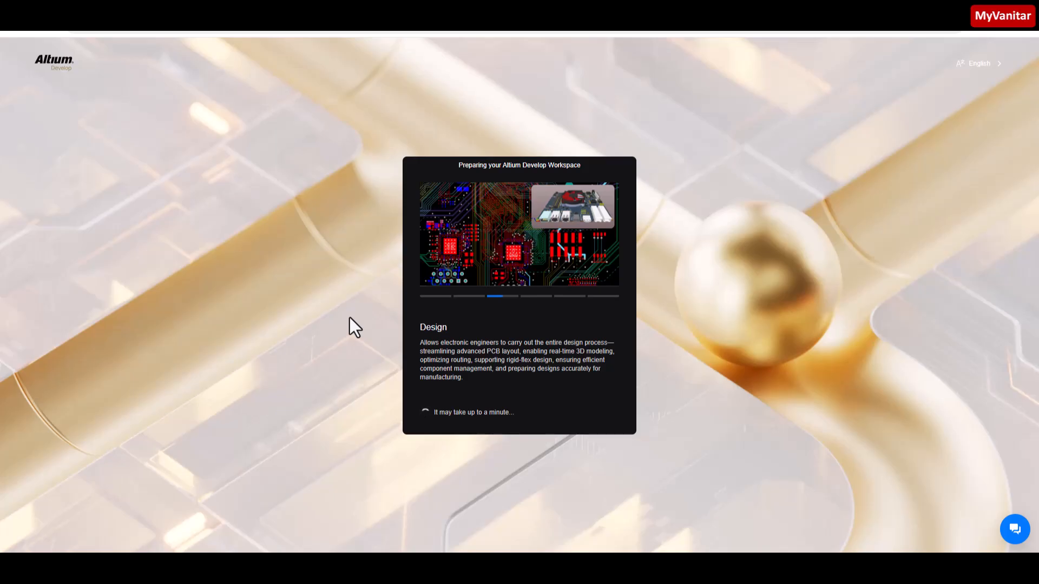
{"action": "mouse_move", "coordinate": [356, 344]}
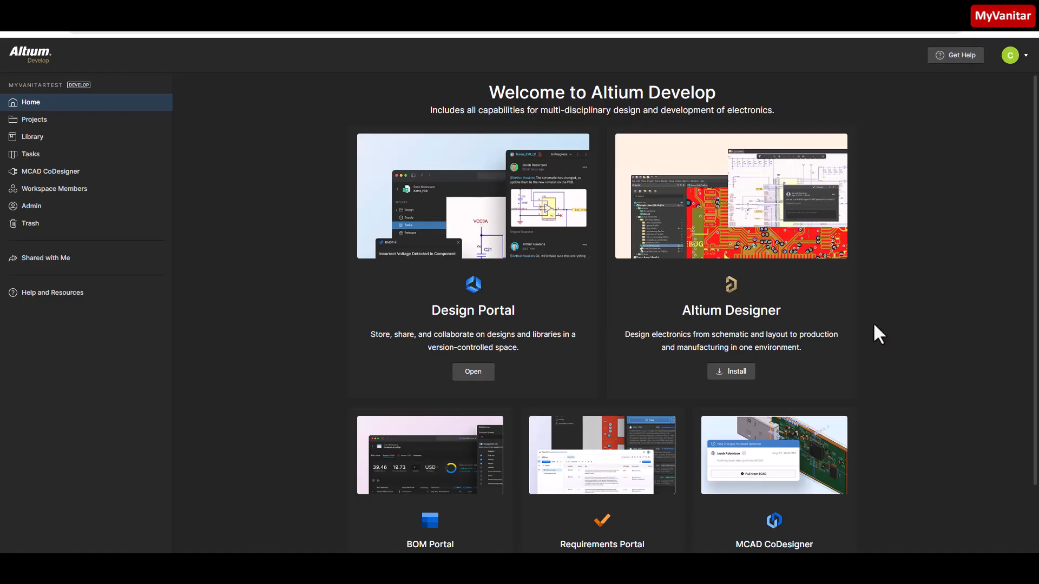
- Start the Altium Designer installer download from the welcome screen's Install card
{"action": "scroll", "scroll_direction": "down", "scroll_amount": 3}
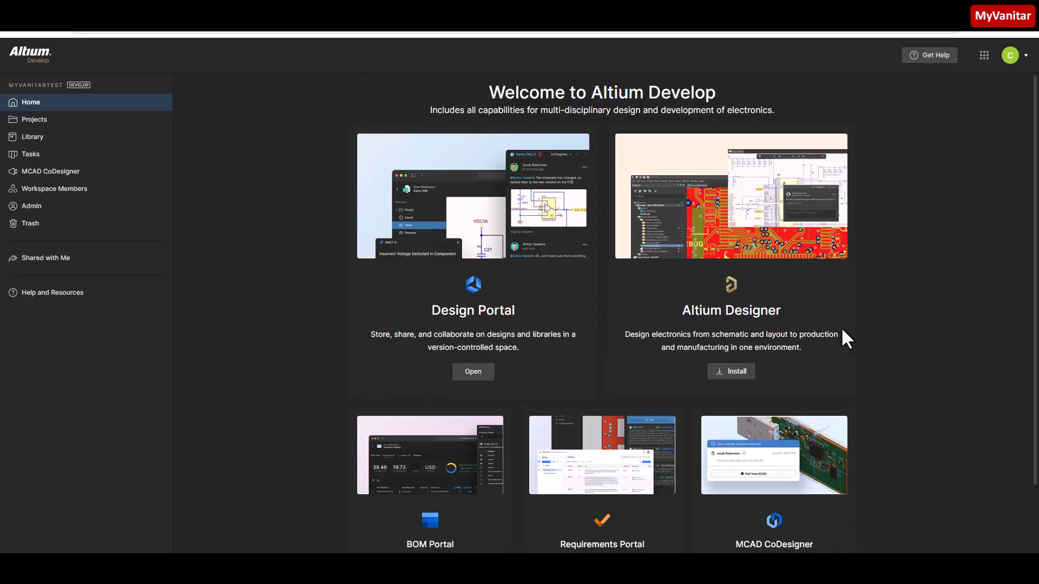
{"action": "mouse_move", "coordinate": [730, 371]}
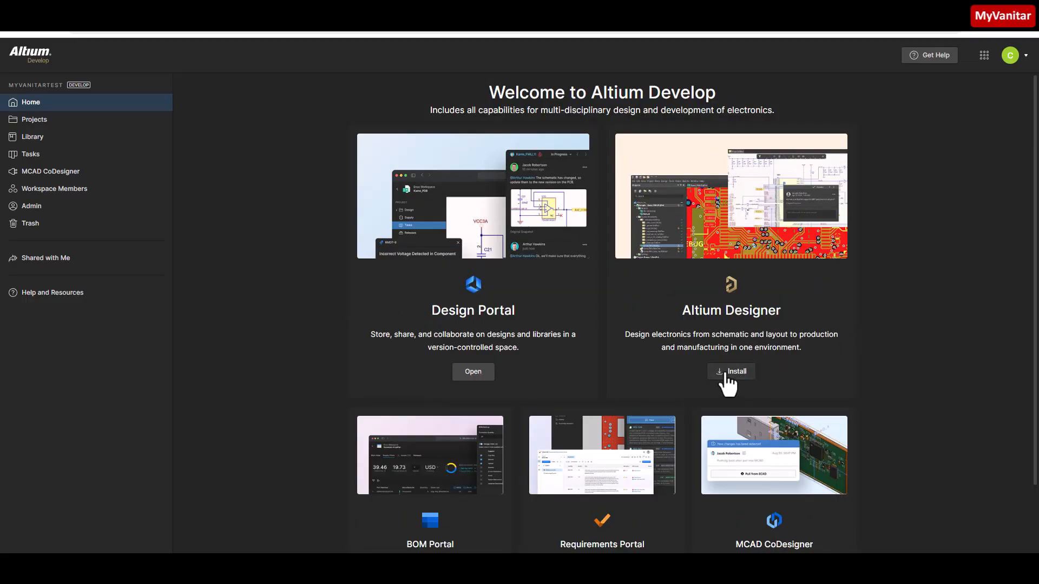
{"action": "left_click", "coordinate": [730, 371]}
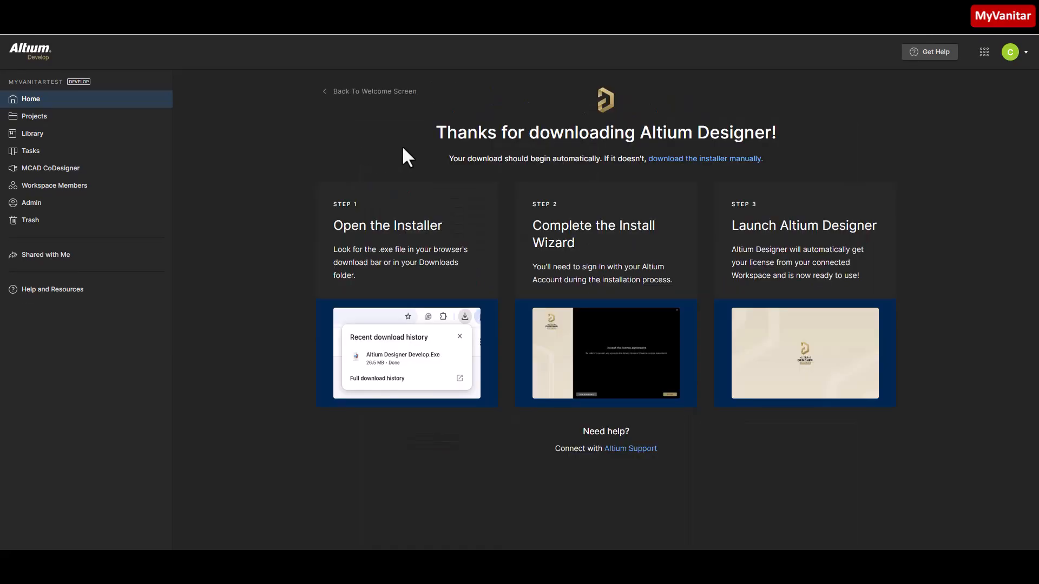
{"action": "mouse_move", "coordinate": [585, 158]}
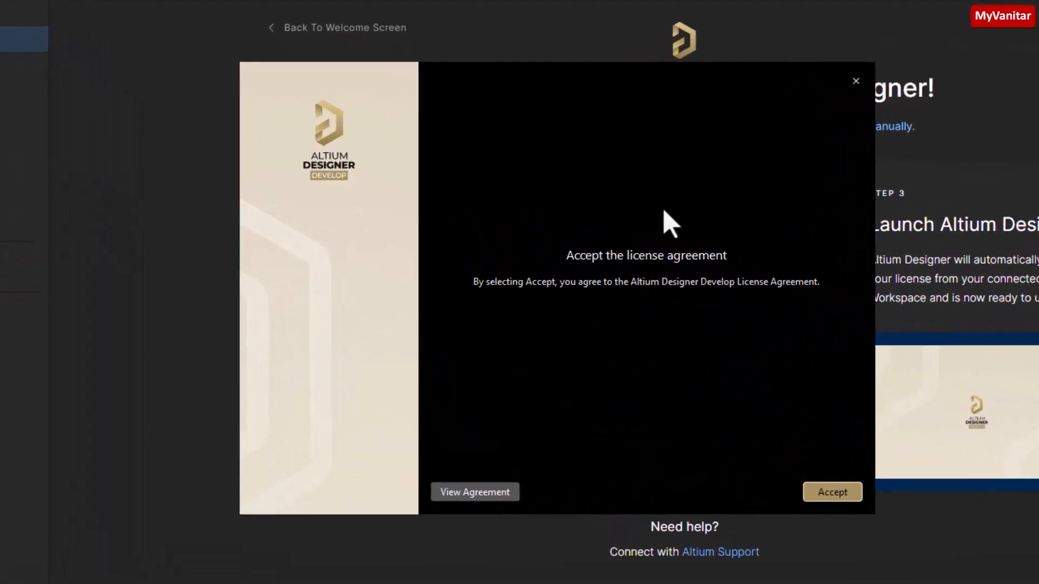
{"action": "left_click", "coordinate": [832, 491]}
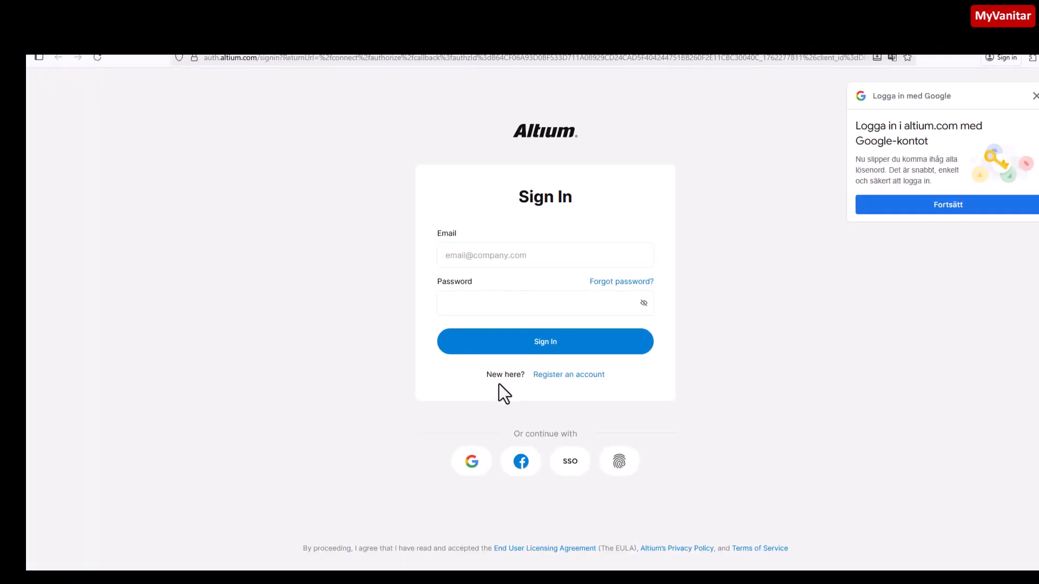
{"action": "left_click", "coordinate": [544, 256]}
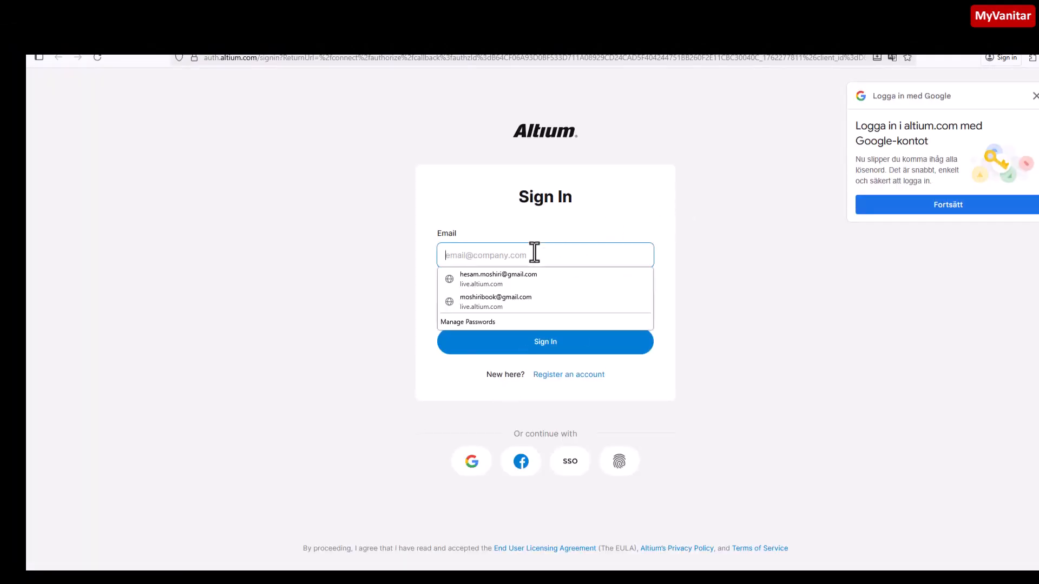
{"action": "left_click", "coordinate": [544, 254]}
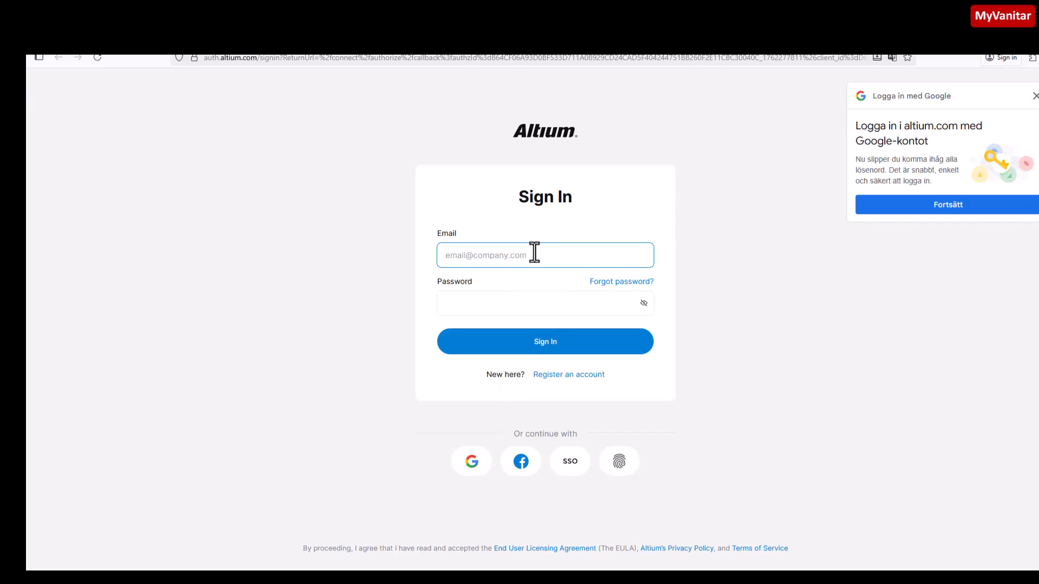
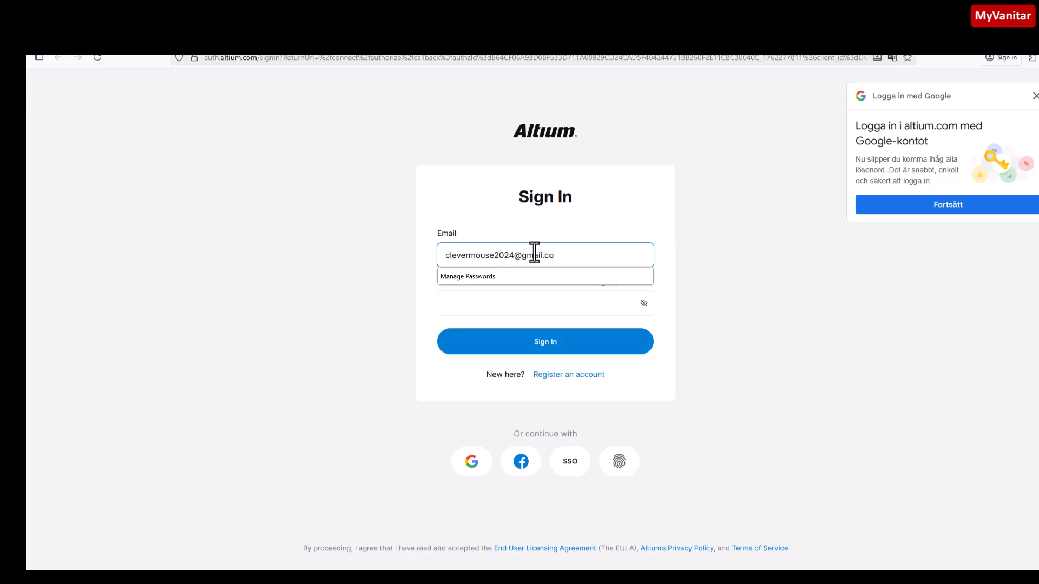
{"action": "type", "text": "•••••"}
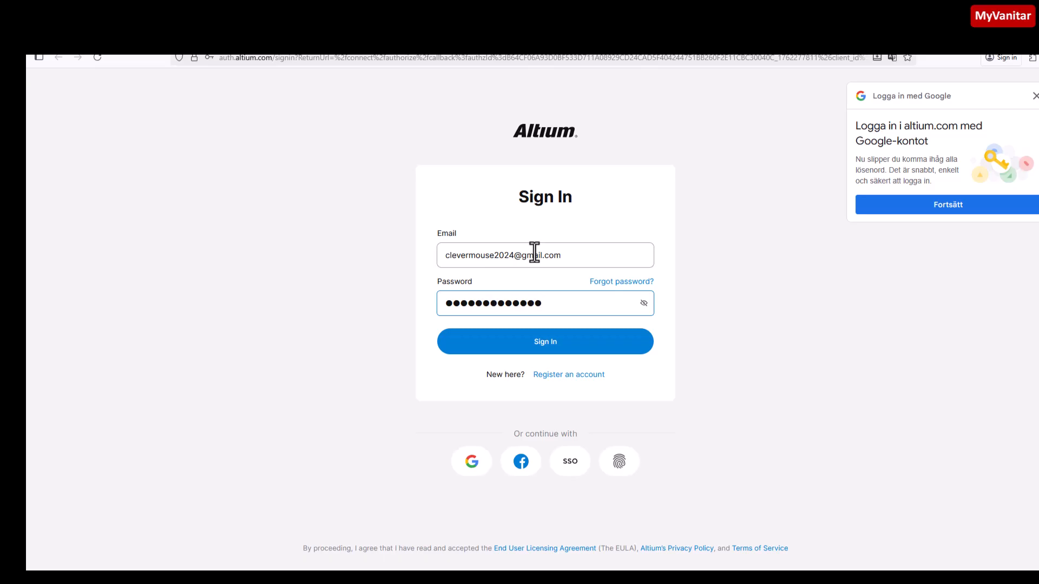
{"action": "left_click", "coordinate": [545, 341]}
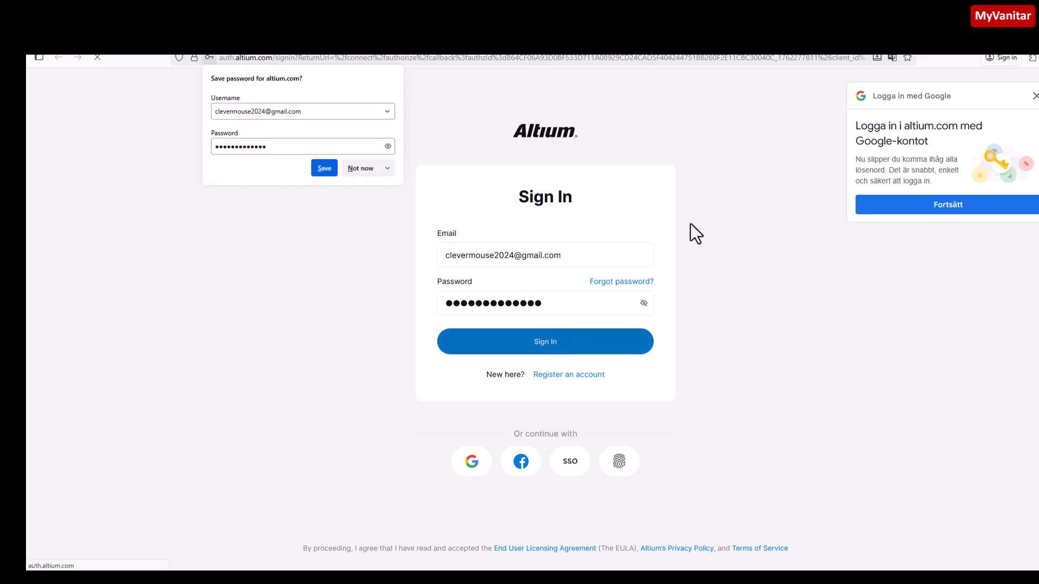
{"action": "left_click", "coordinate": [544, 341]}
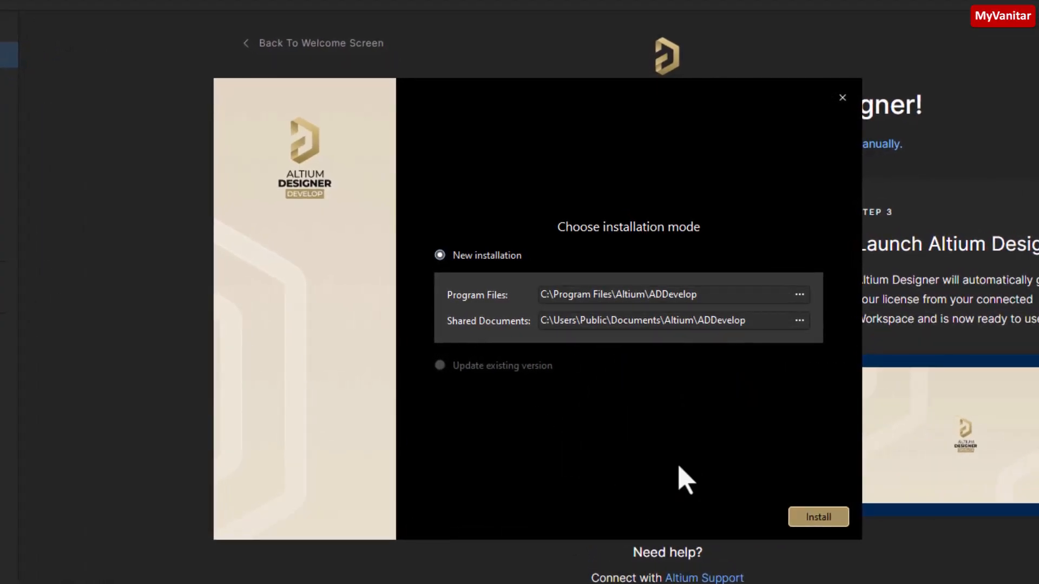
- Begin a new installation using the default folders
{"action": "left_click", "coordinate": [818, 517]}
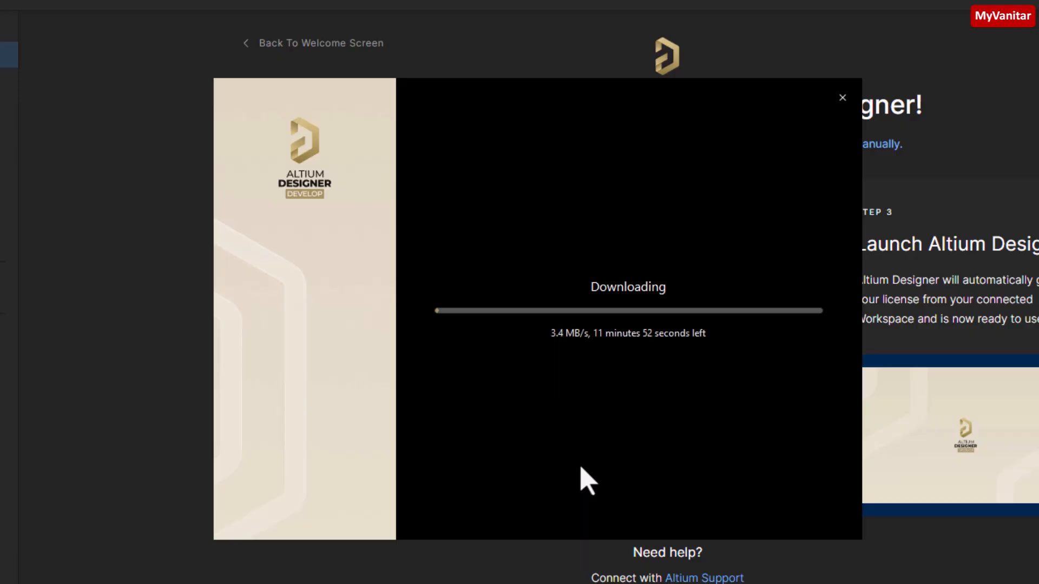
{"action": "mouse_move", "coordinate": [555, 474]}
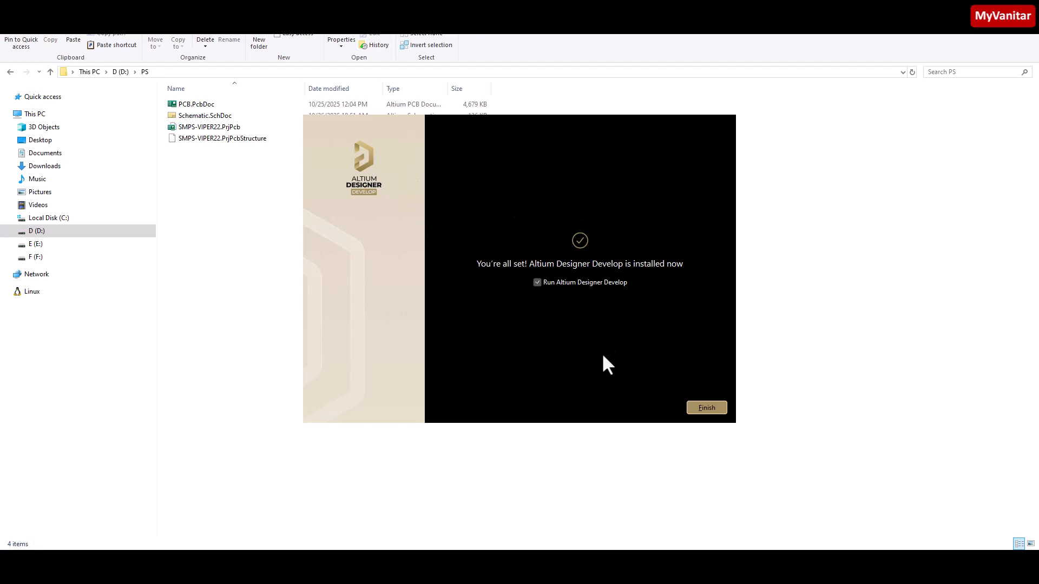
- Launch Altium Designer Develop with SMPS-VIPER22.PrjPcb and check the MyVanitarTest workspace connection
{"action": "left_click", "coordinate": [705, 408]}
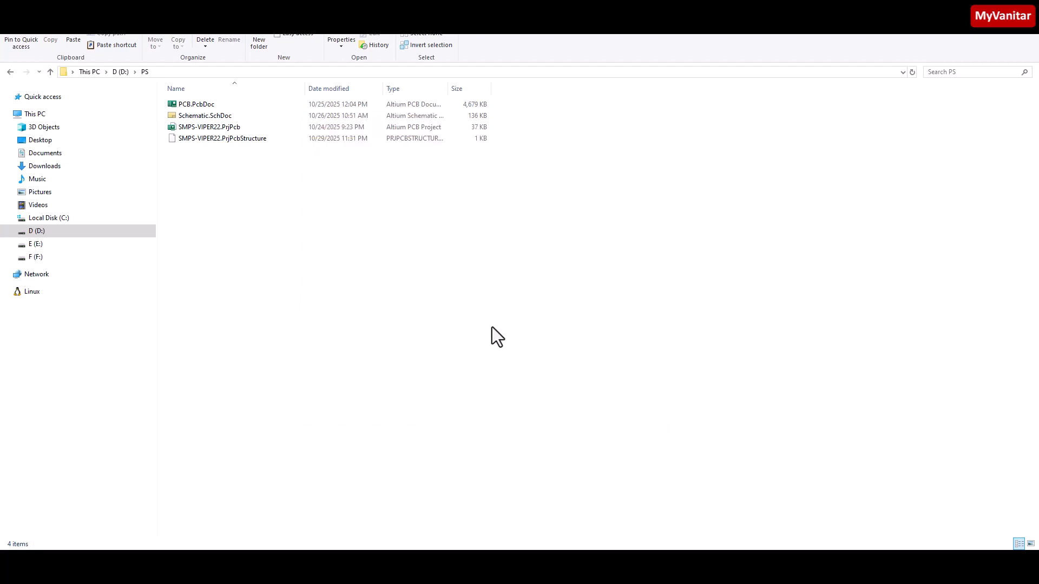
{"action": "double_click", "coordinate": [209, 126]}
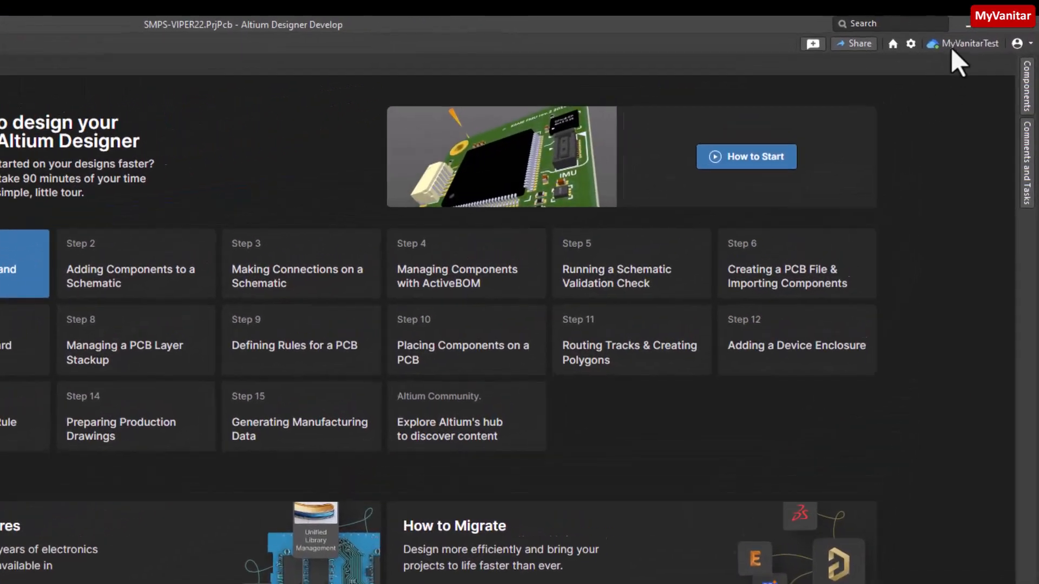
{"action": "left_click", "coordinate": [968, 43]}
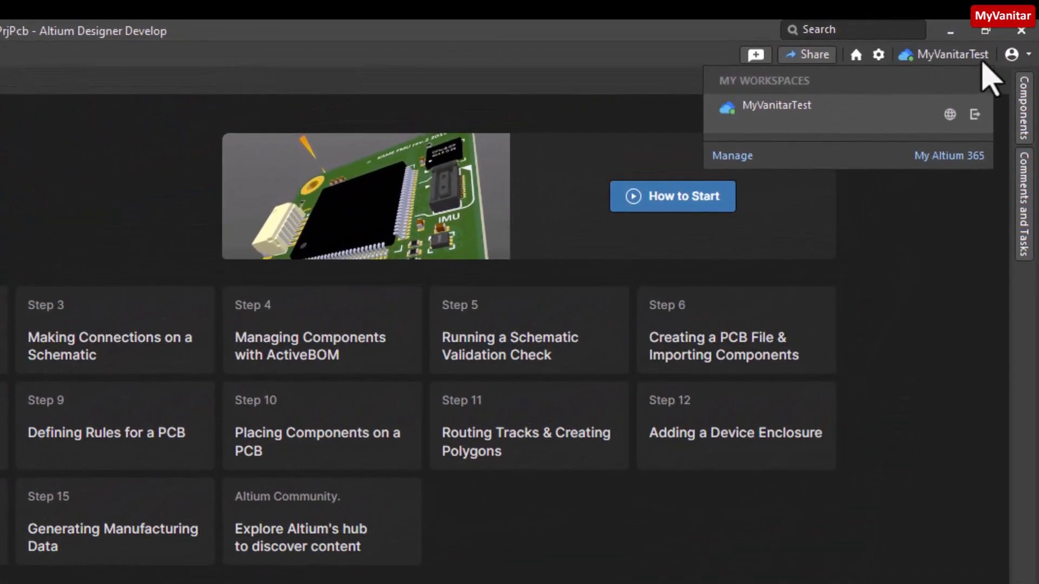
{"action": "left_click", "coordinate": [1010, 54]}
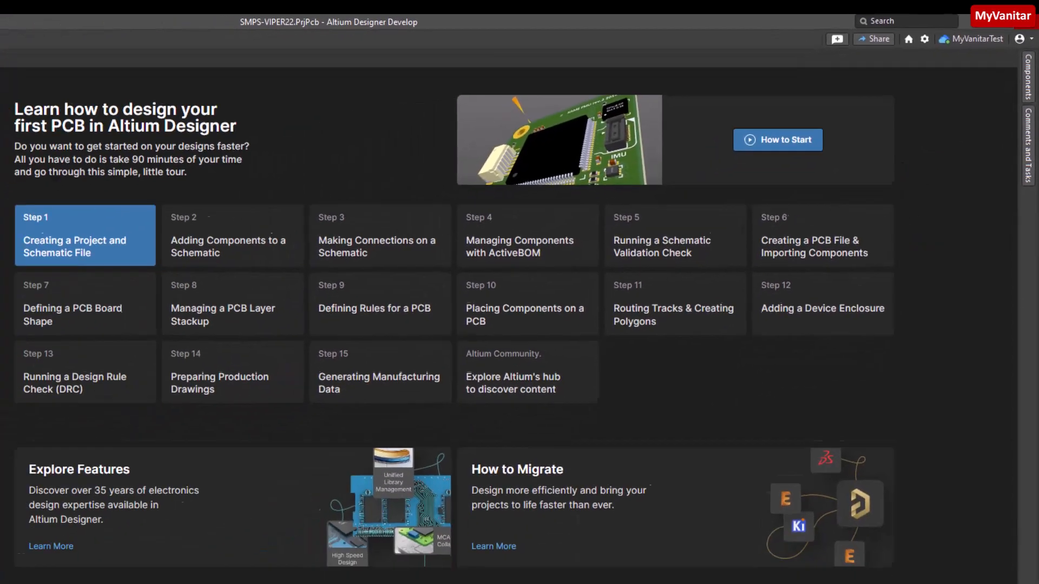
- Create an empty PCB project MyFirstPCBProject in MyVanitarTest with Advanced storage settings shown
{"action": "left_click", "coordinate": [9, 30]}
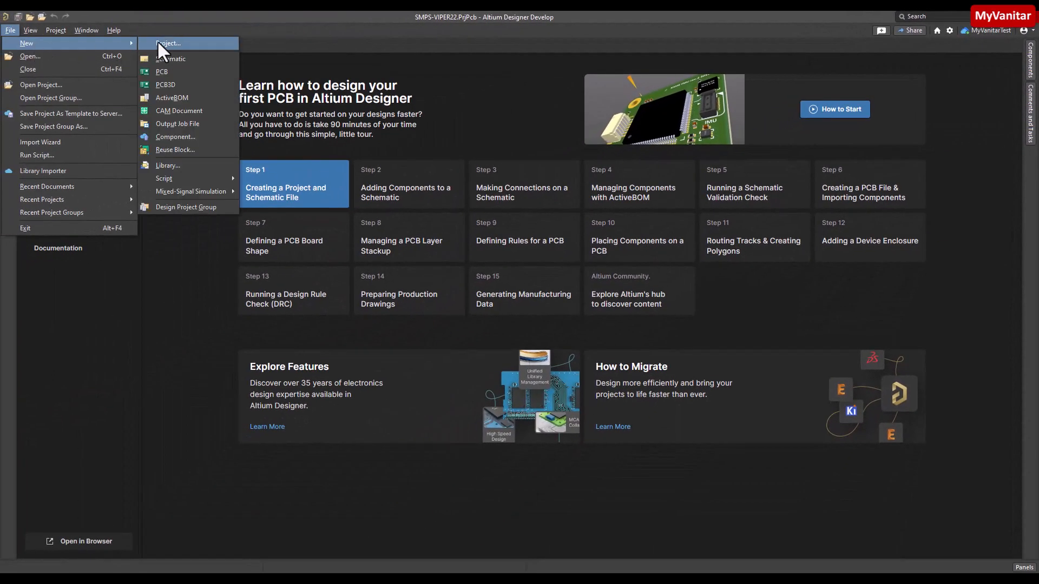
{"action": "left_click", "coordinate": [169, 43]}
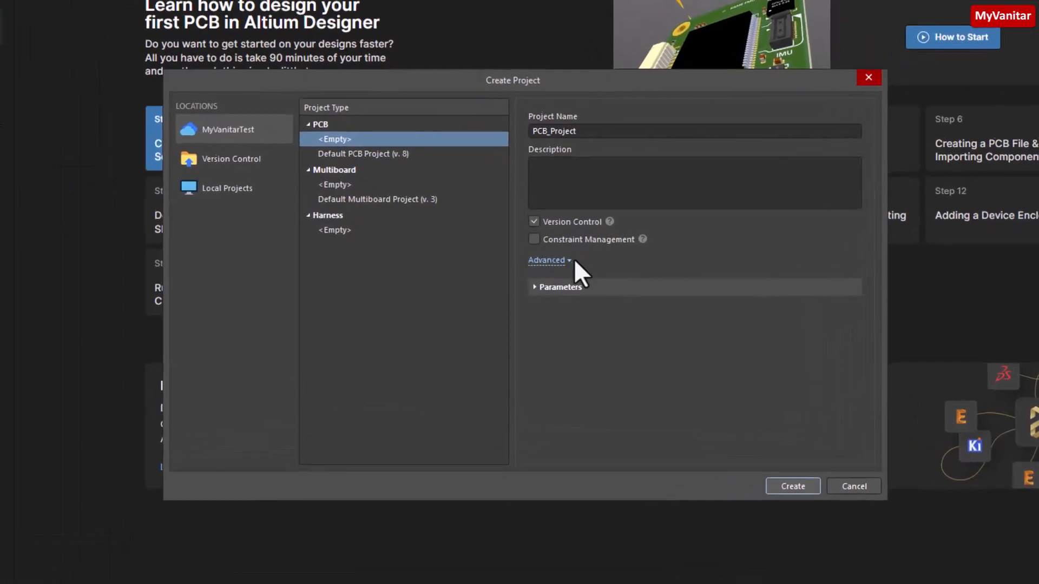
{"action": "left_click", "coordinate": [548, 259]}
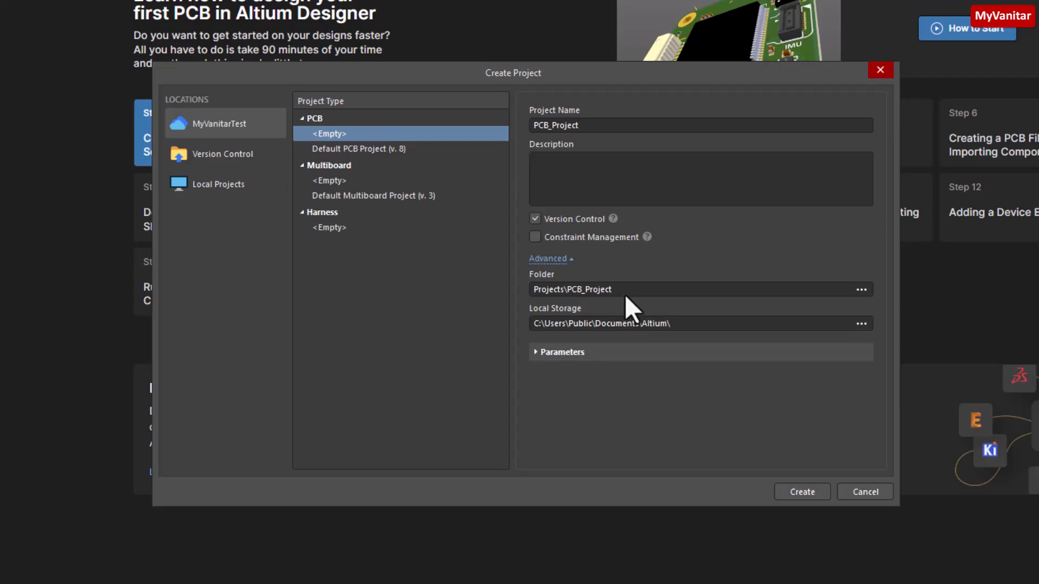
{"action": "mouse_move", "coordinate": [623, 290]}
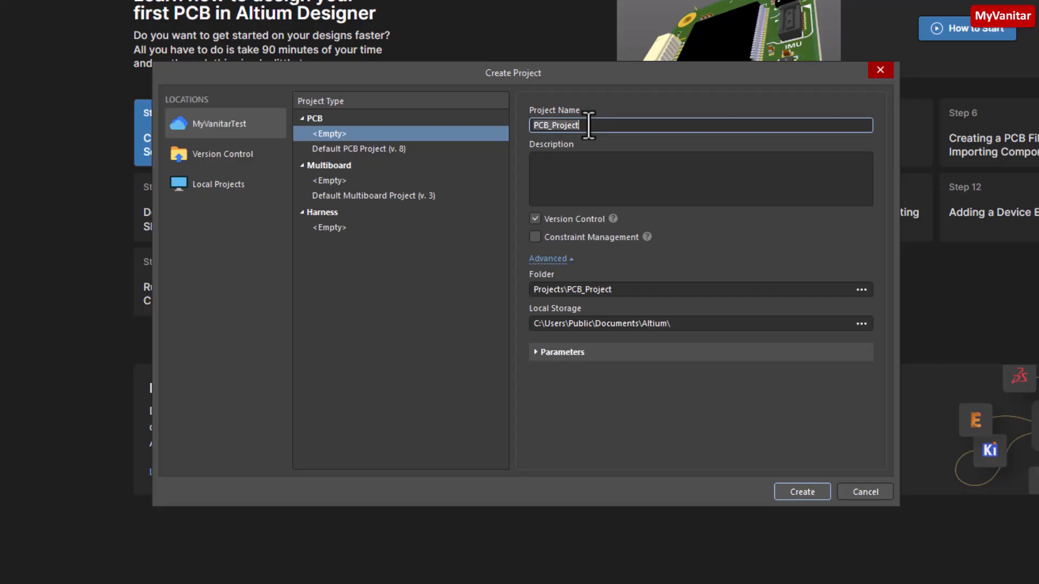
{"action": "type", "text": "MyFior"}
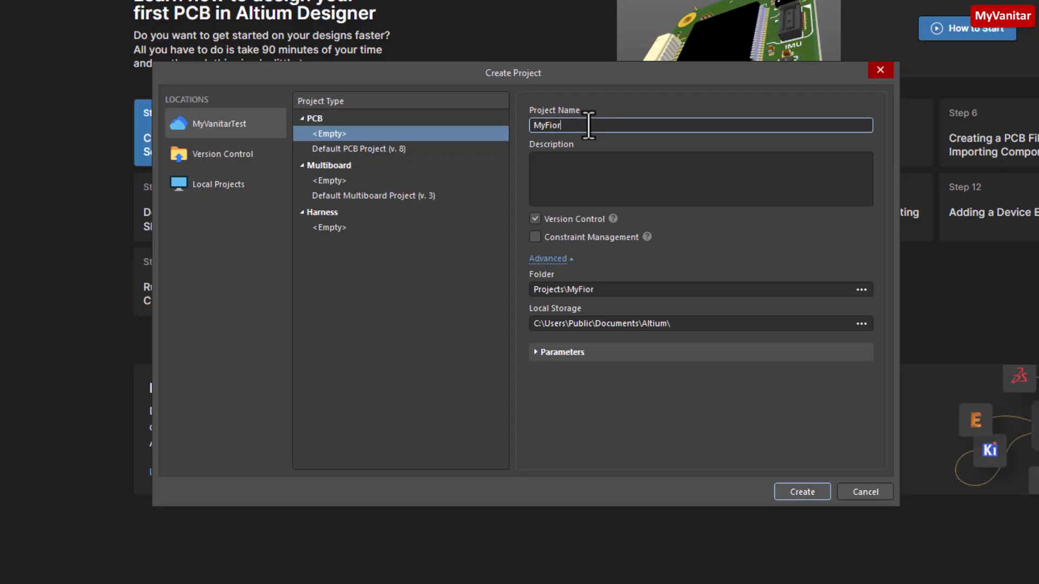
{"action": "key", "text": "BackSpace"}
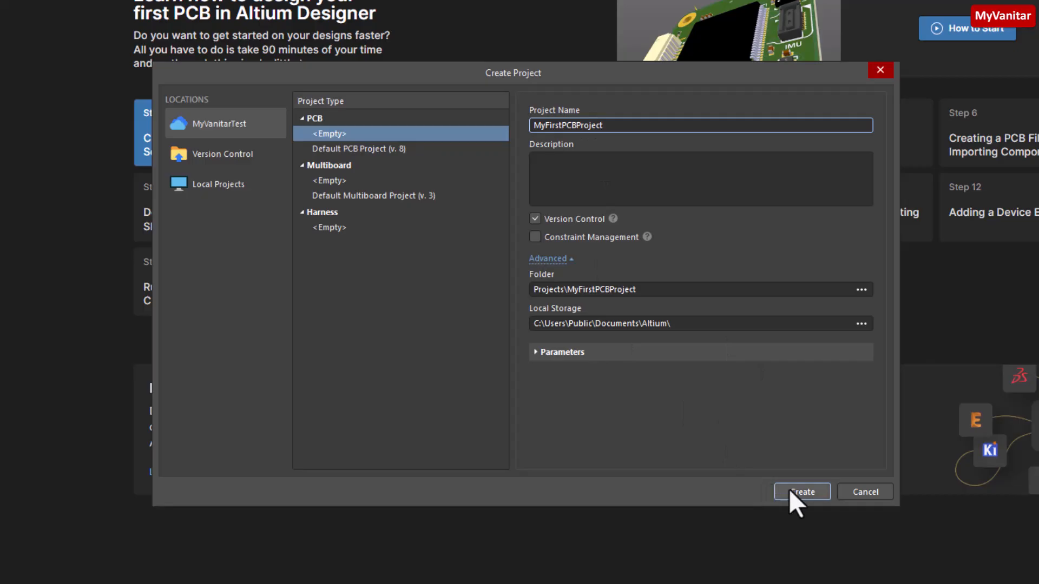
{"action": "left_click", "coordinate": [801, 491]}
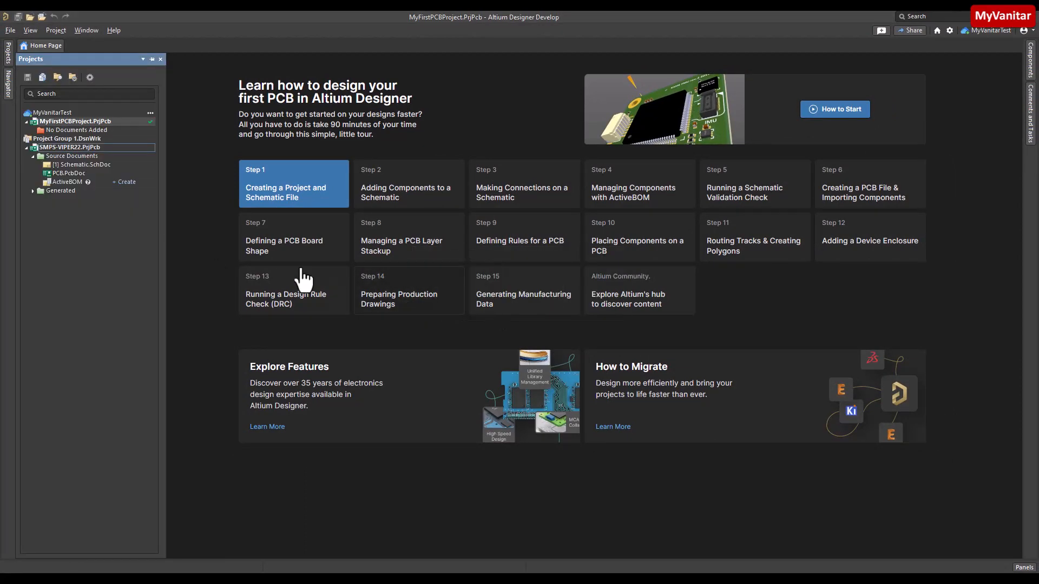
{"action": "mouse_move", "coordinate": [96, 134]}
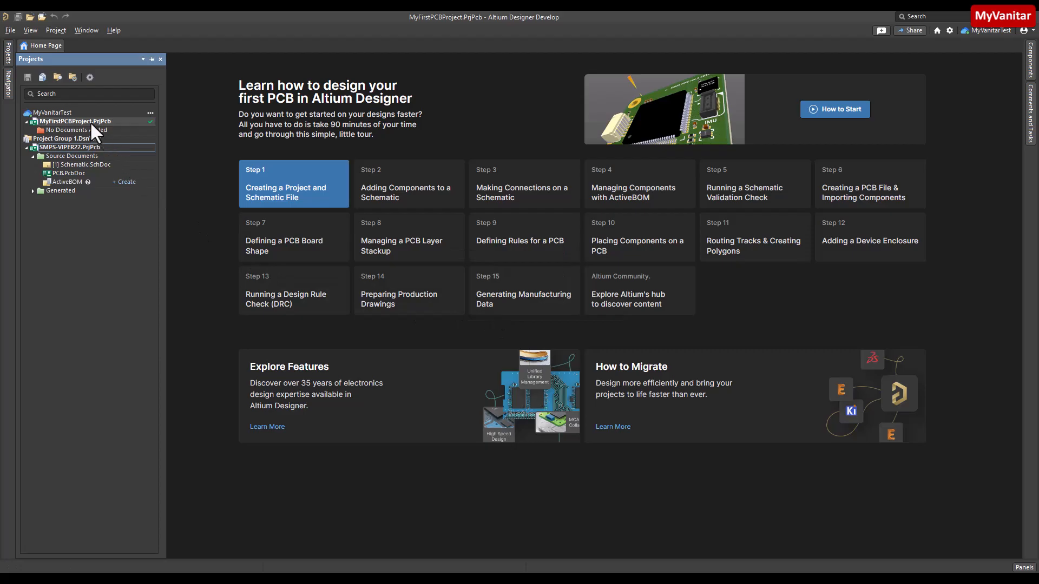
- Add a new schematic sheet and a new PCB document to MyFirstPCBProject
{"action": "right_click", "coordinate": [75, 122]}
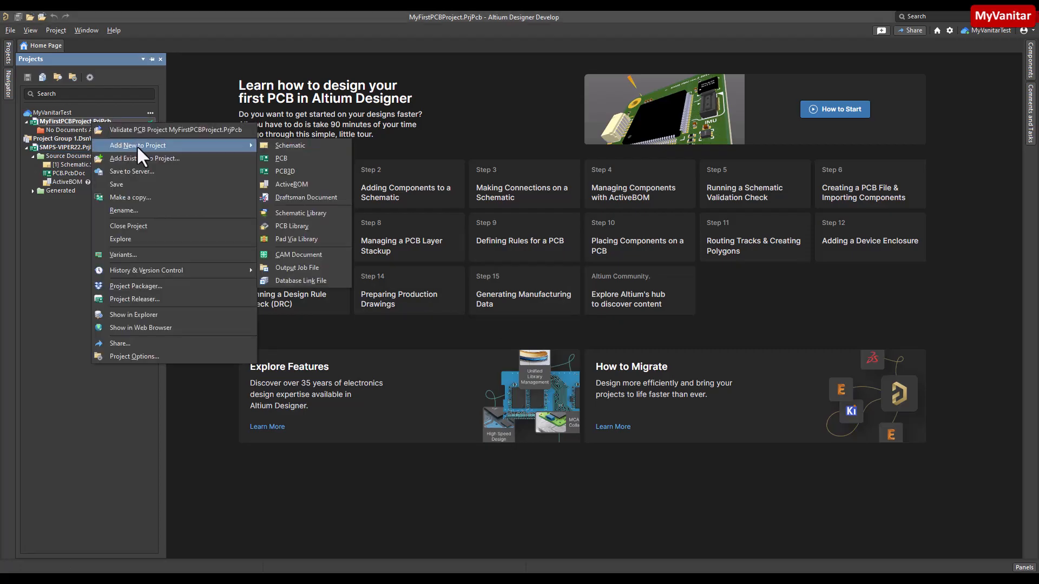
{"action": "left_click", "coordinate": [290, 145]}
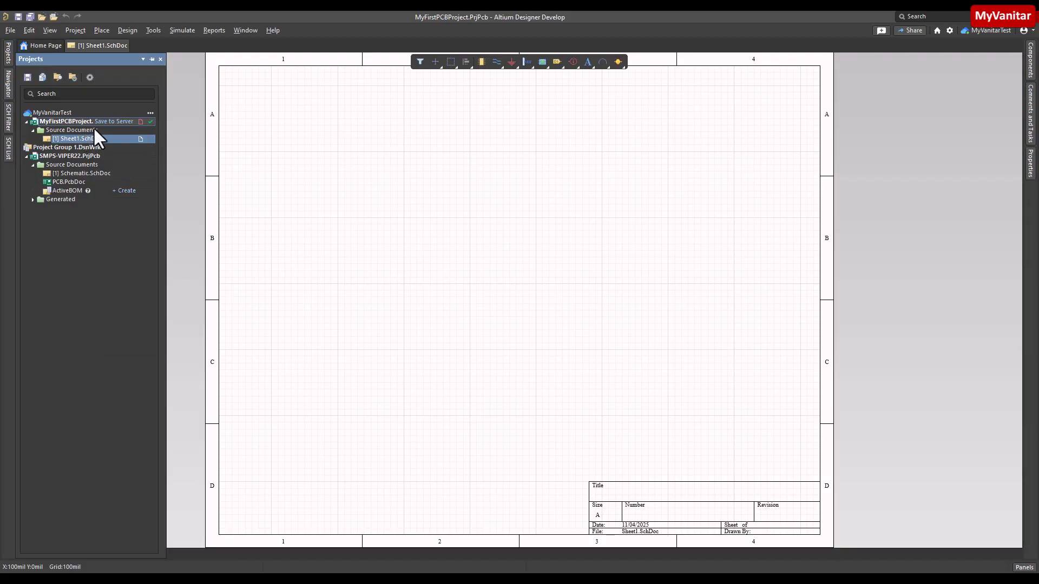
{"action": "right_click", "coordinate": [66, 122]}
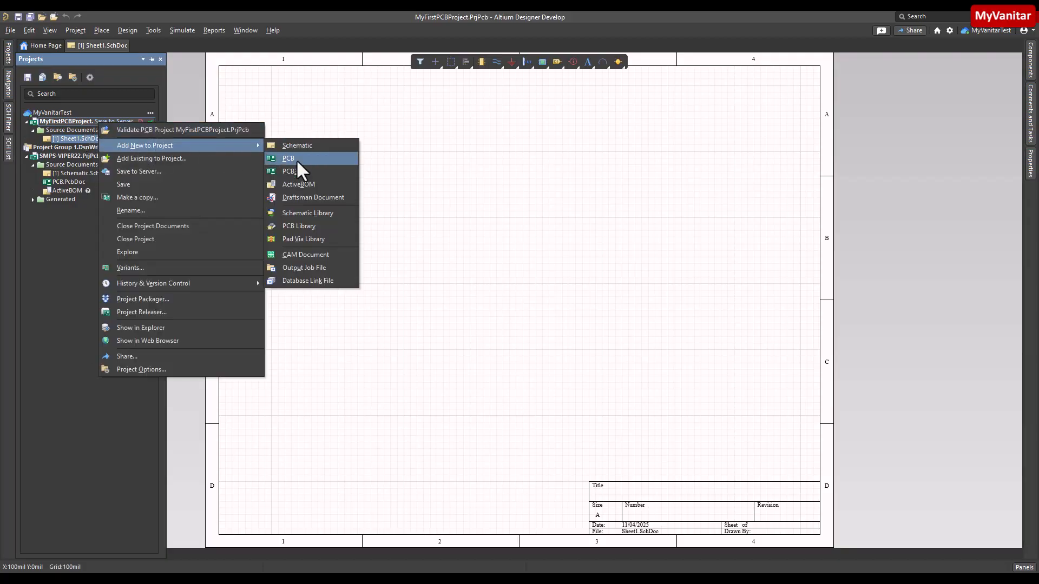
{"action": "left_click", "coordinate": [288, 158]}
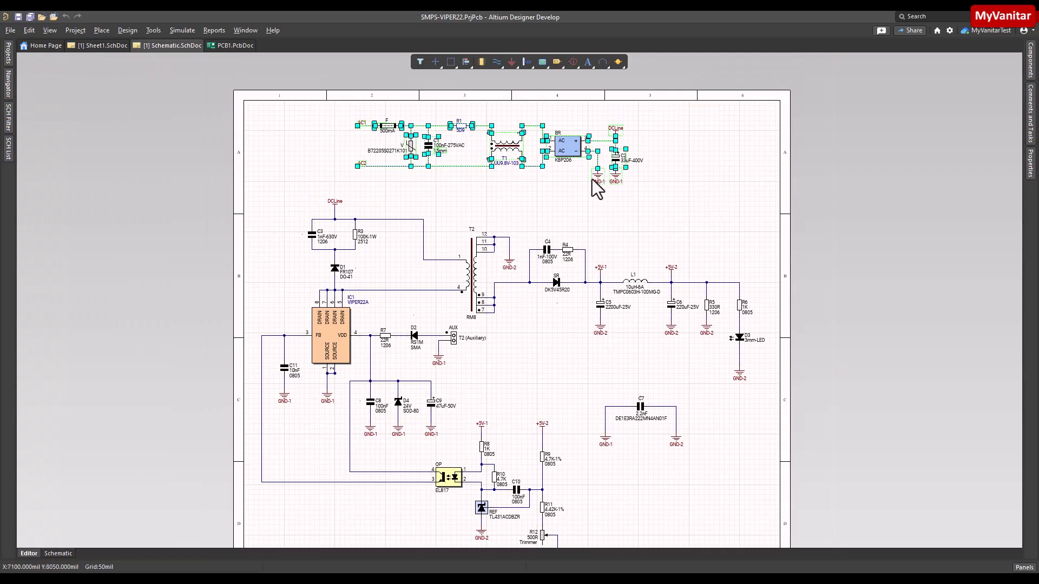
- Copy the mains input rectifier circuit from Schematic.SchDoc for the new sheet
{"action": "right_click", "coordinate": [596, 185]}
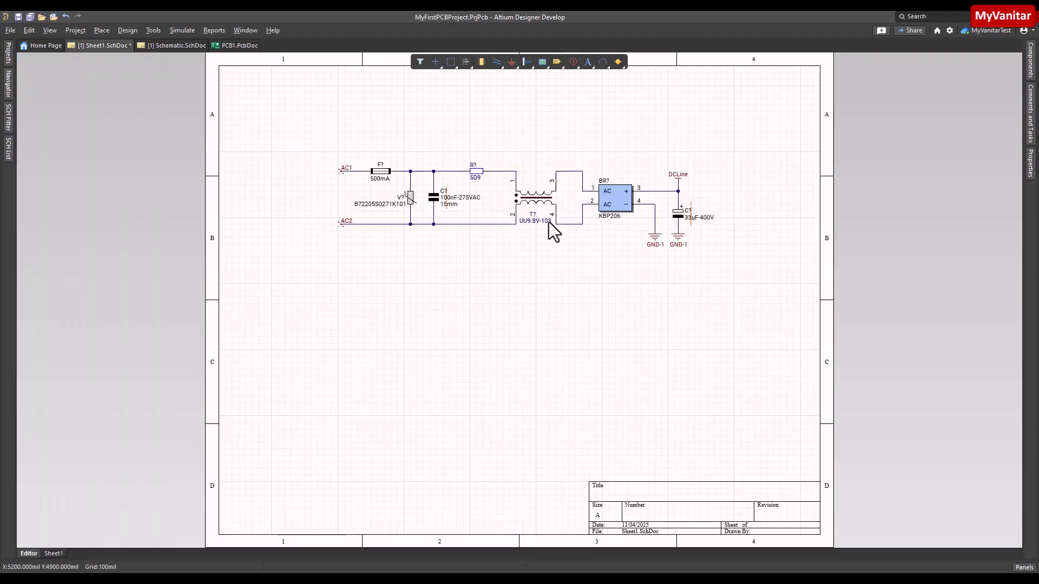
{"action": "left_click", "coordinate": [7, 66]}
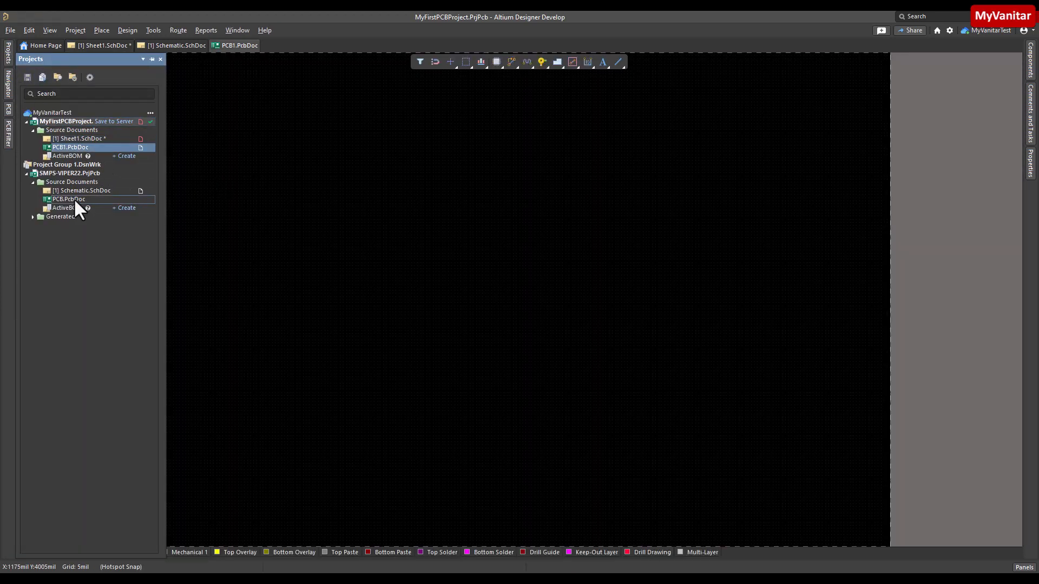
- Copy the routed SMPS-VIPER22 layout from PCB.PcbDoc into PCB1.PcbDoc and return to the Projects panel
{"action": "double_click", "coordinate": [68, 200]}
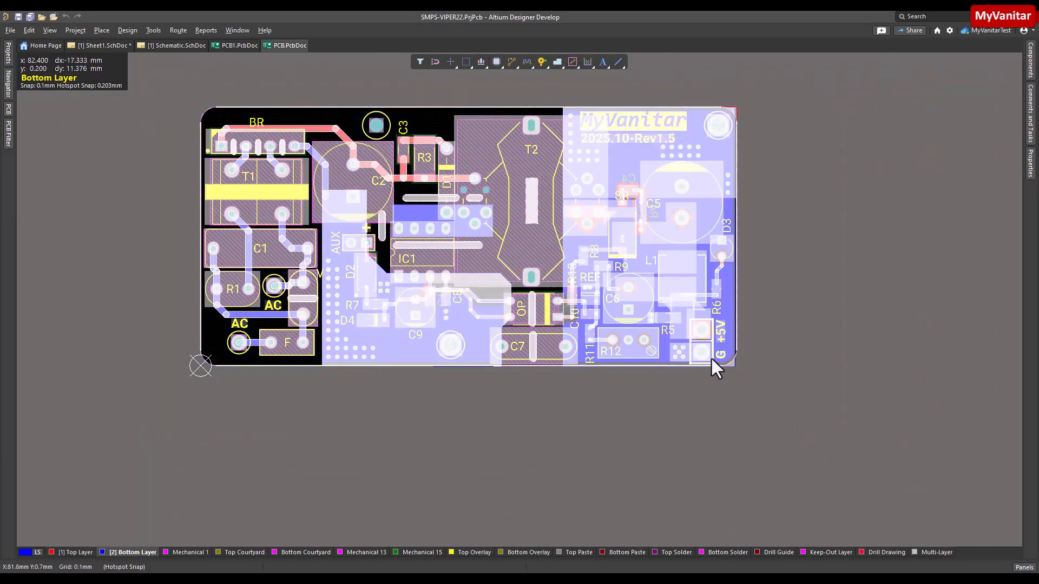
{"action": "mouse_move", "coordinate": [647, 321]}
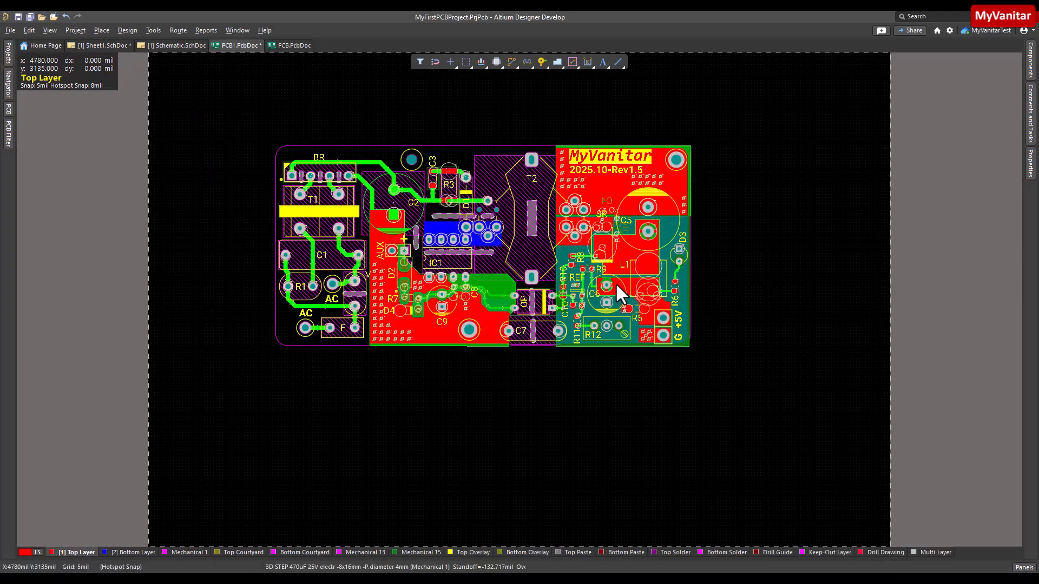
{"action": "mouse_move", "coordinate": [306, 110]}
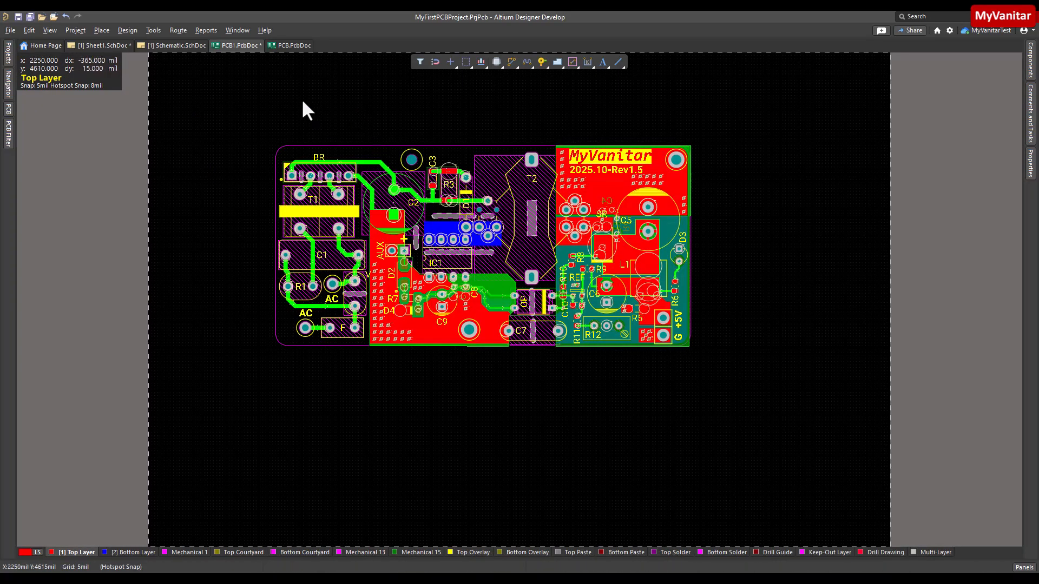
{"action": "left_click", "coordinate": [7, 53]}
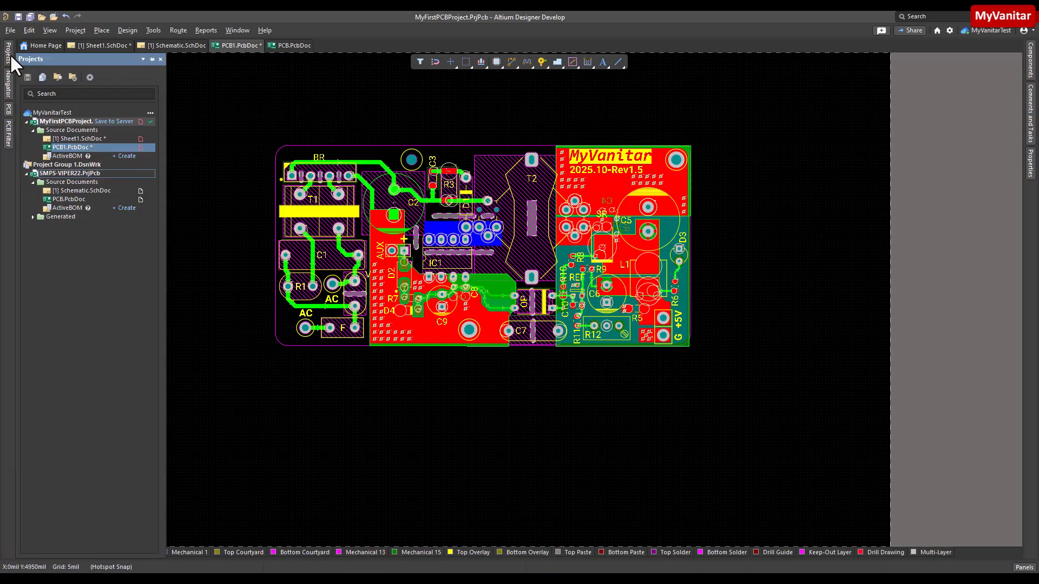
{"action": "mouse_move", "coordinate": [113, 128]}
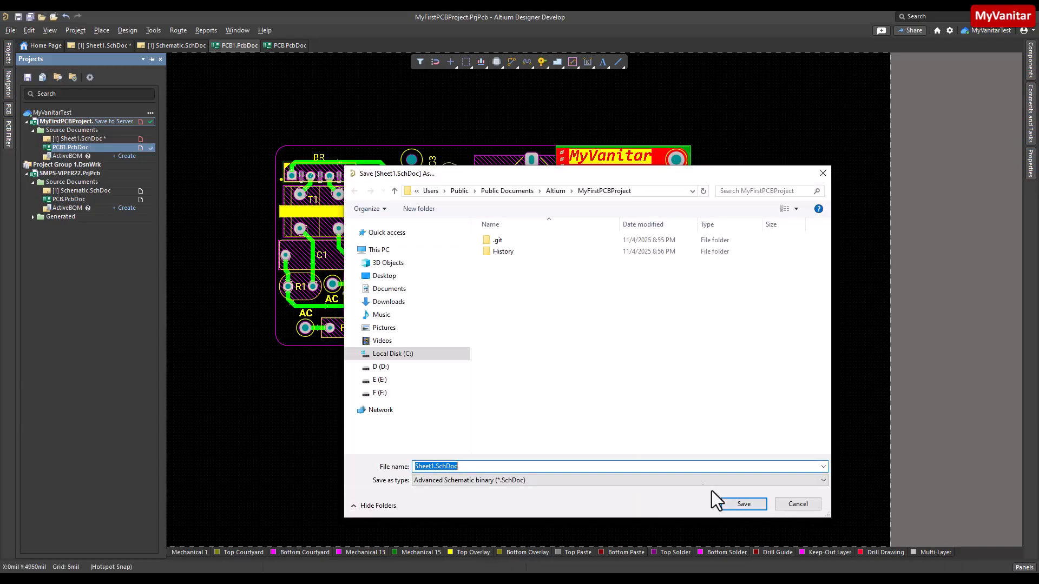
- Save Sheet1.SchDoc, then push MyFirstPCBProject's files to the server via Save to Server
{"action": "left_click", "coordinate": [744, 504]}
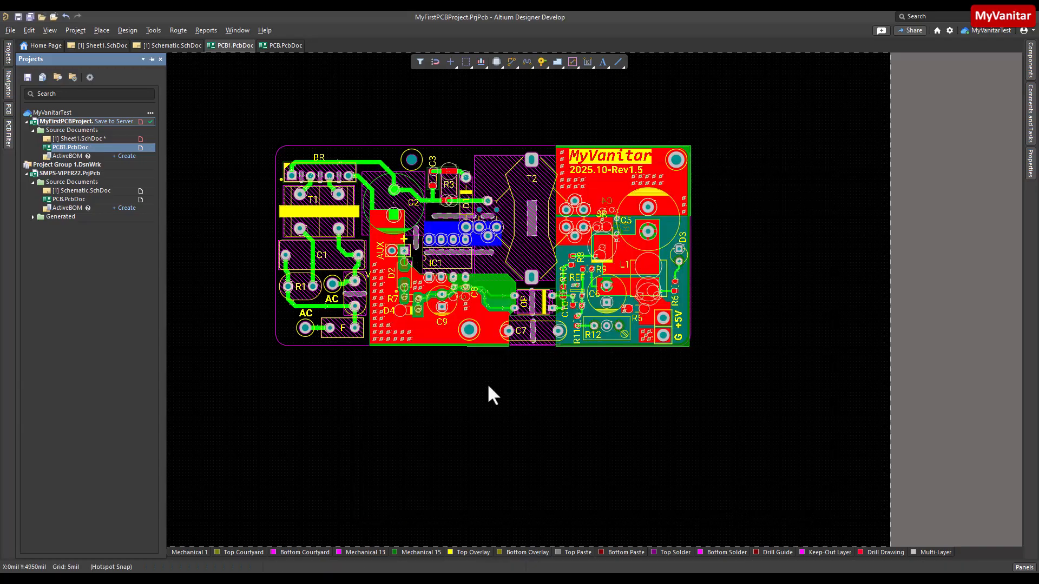
{"action": "left_click", "coordinate": [113, 121]}
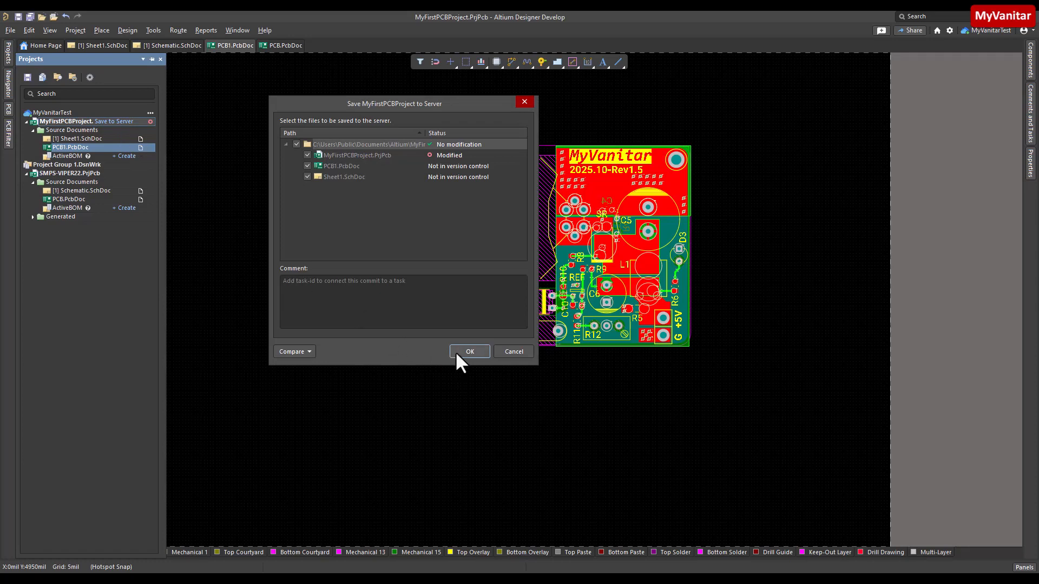
{"action": "left_click", "coordinate": [469, 351]}
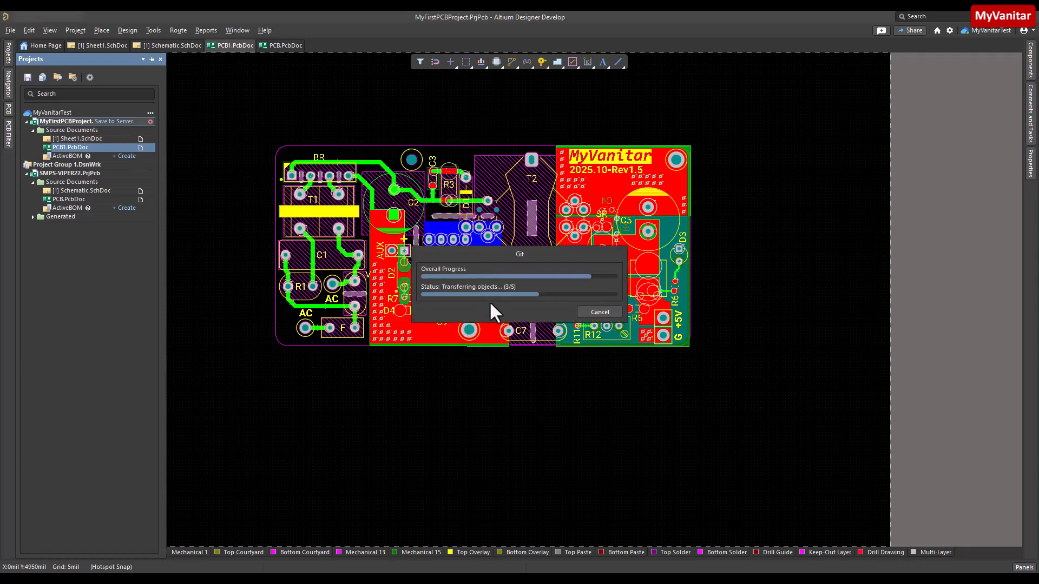
{"action": "mouse_move", "coordinate": [491, 337]}
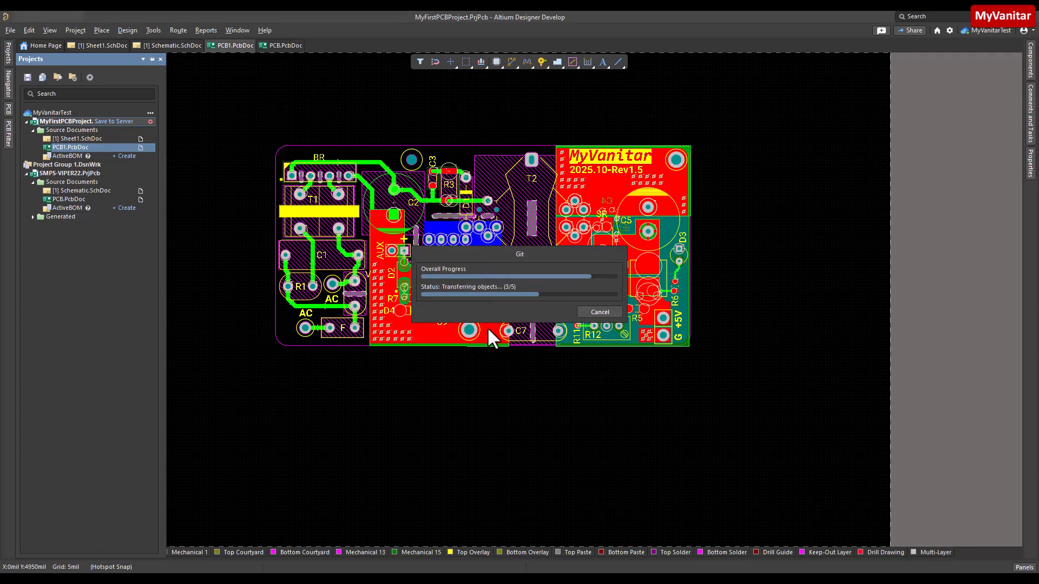
{"action": "mouse_move", "coordinate": [468, 376]}
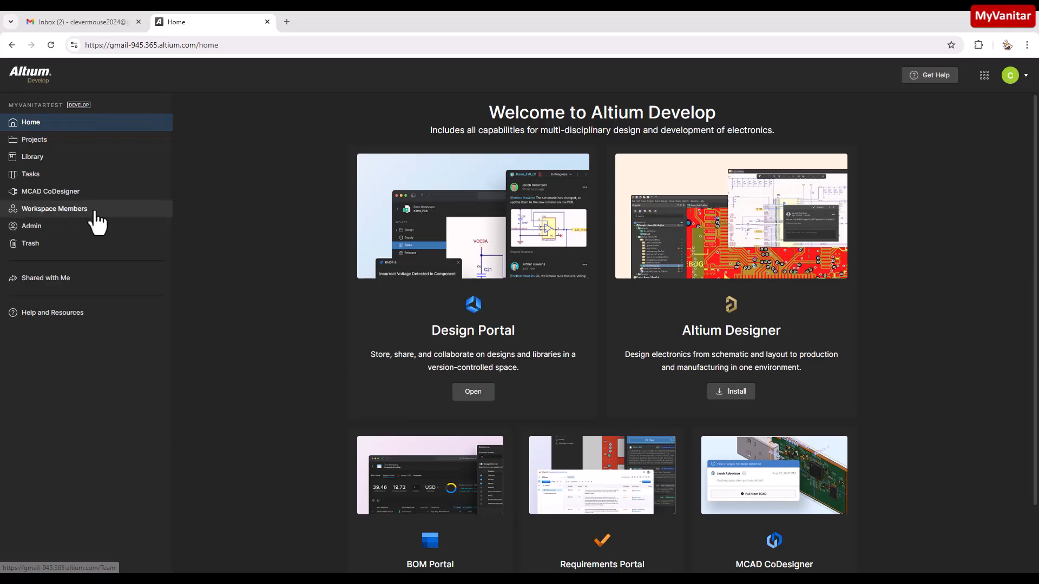
- View MyFirstPCBProject's PCB layout, 3D board and schematic in the Altium Develop web viewer
{"action": "left_click", "coordinate": [33, 140]}
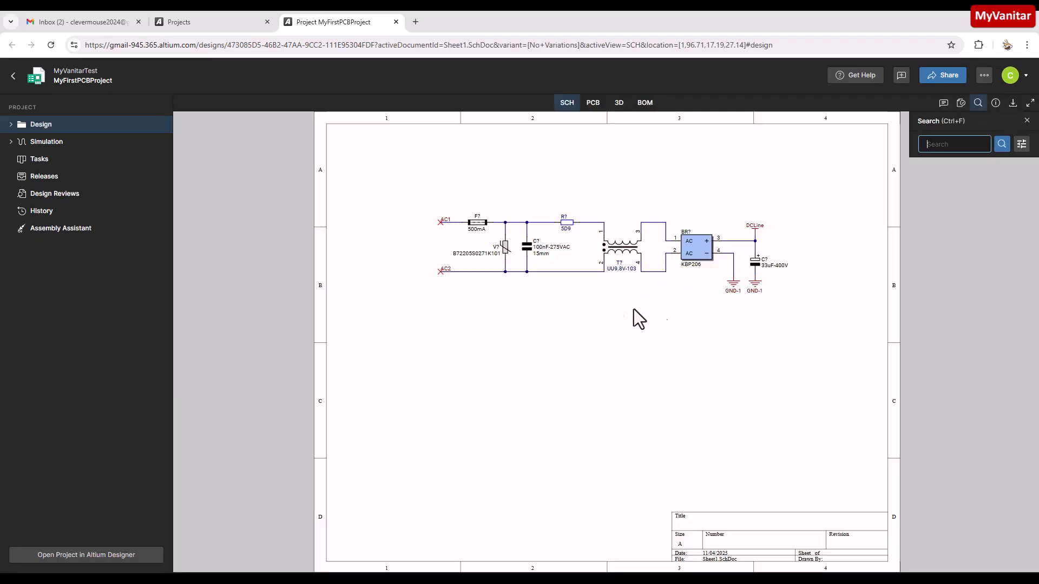
{"action": "left_click", "coordinate": [592, 103]}
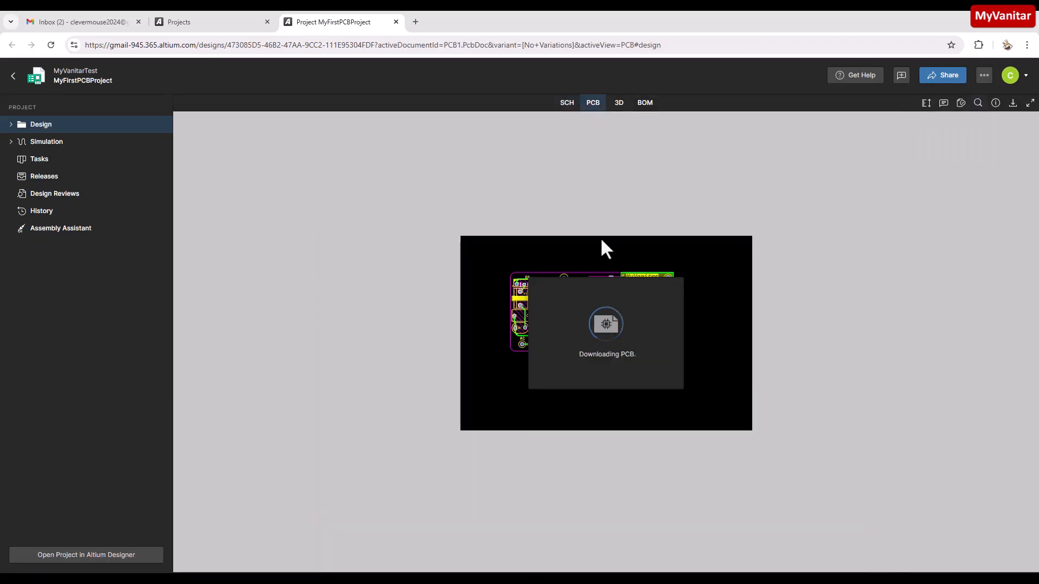
{"action": "mouse_move", "coordinate": [589, 293]}
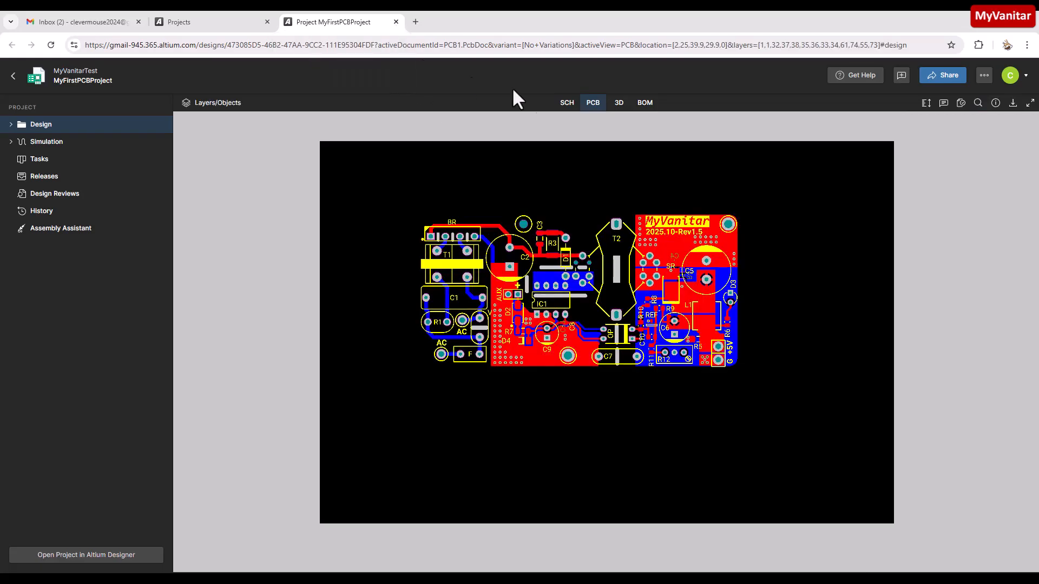
{"action": "left_click", "coordinate": [618, 103]}
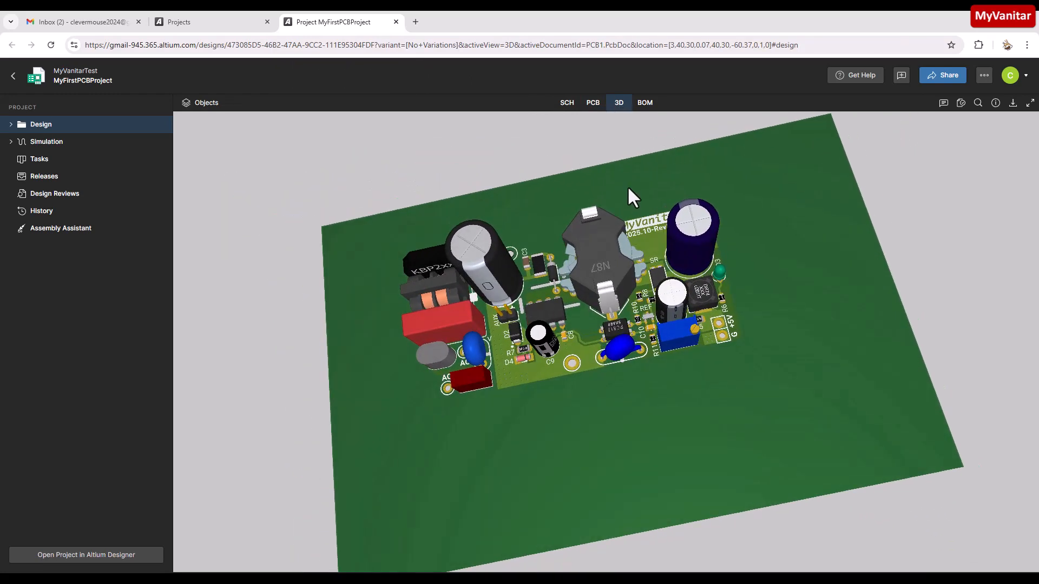
{"action": "left_click", "coordinate": [592, 103]}
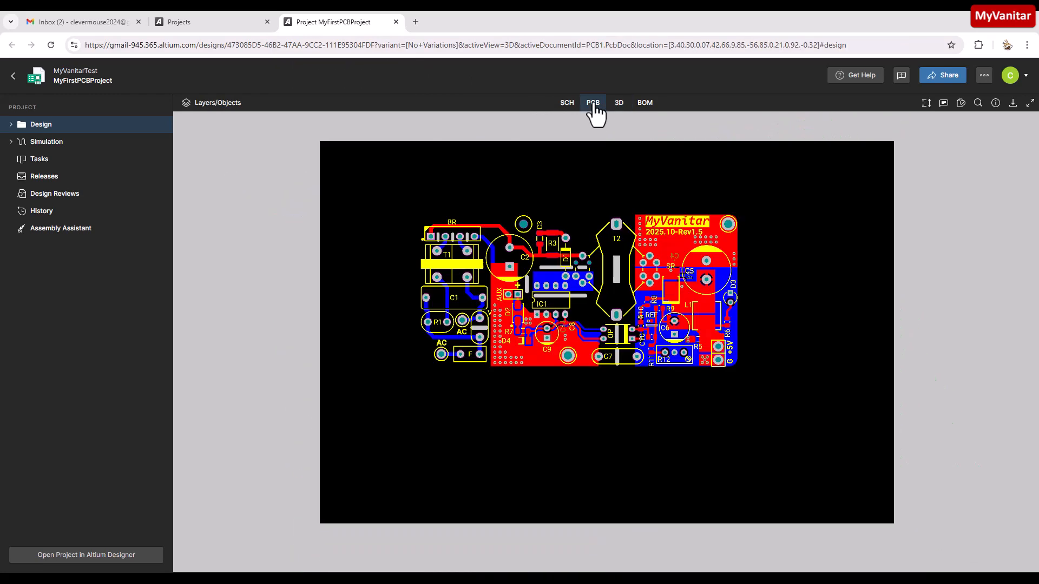
{"action": "left_click", "coordinate": [592, 103]}
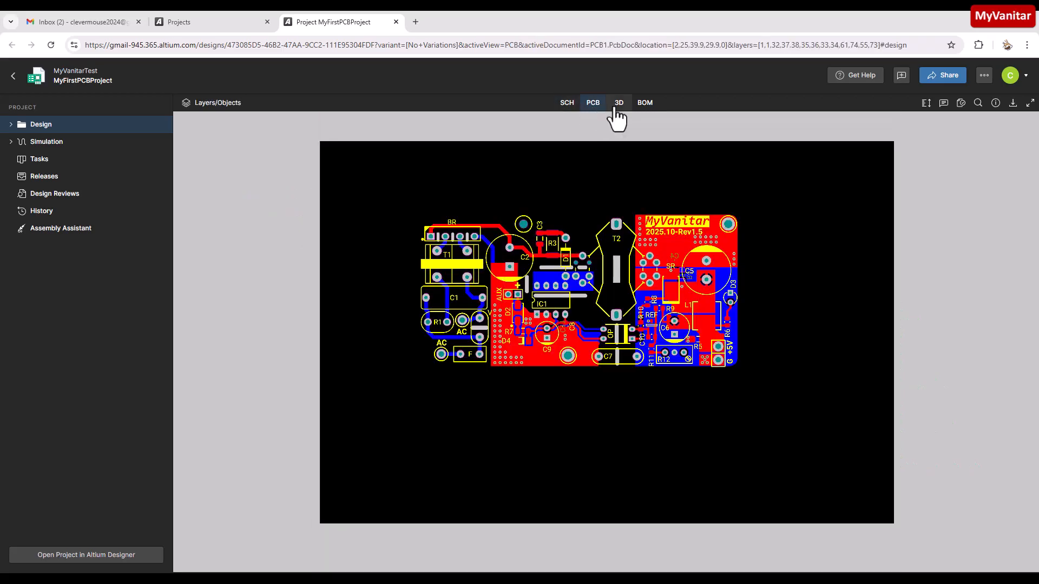
{"action": "left_click", "coordinate": [566, 103]}
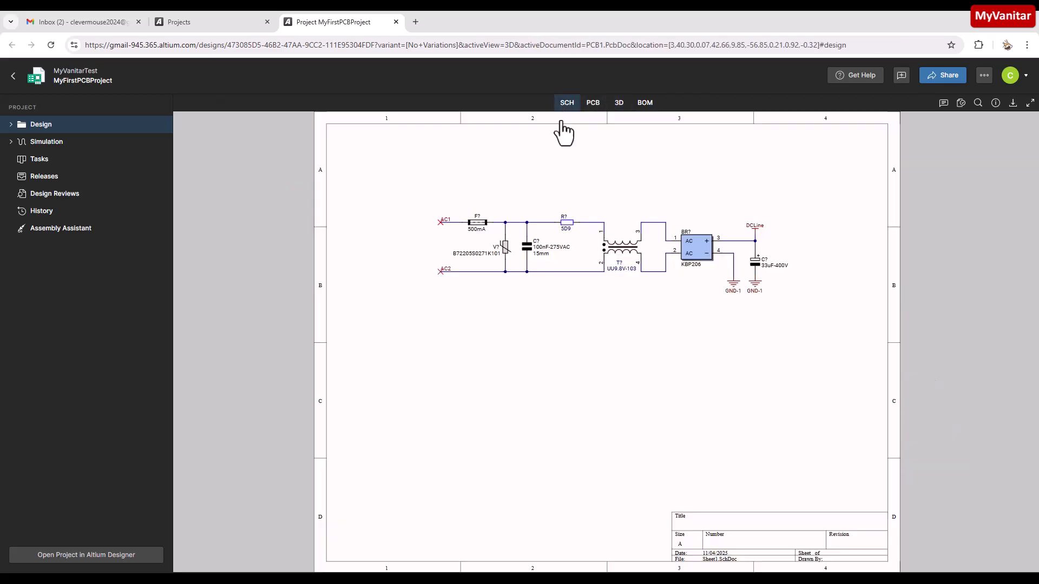
{"action": "left_click", "coordinate": [566, 103]}
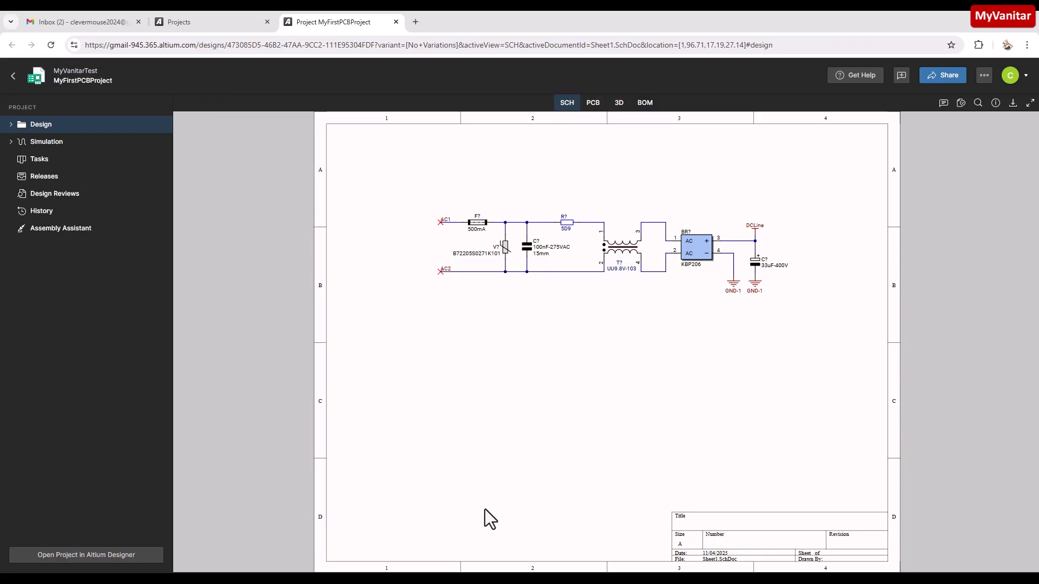
{"action": "mouse_move", "coordinate": [509, 539]}
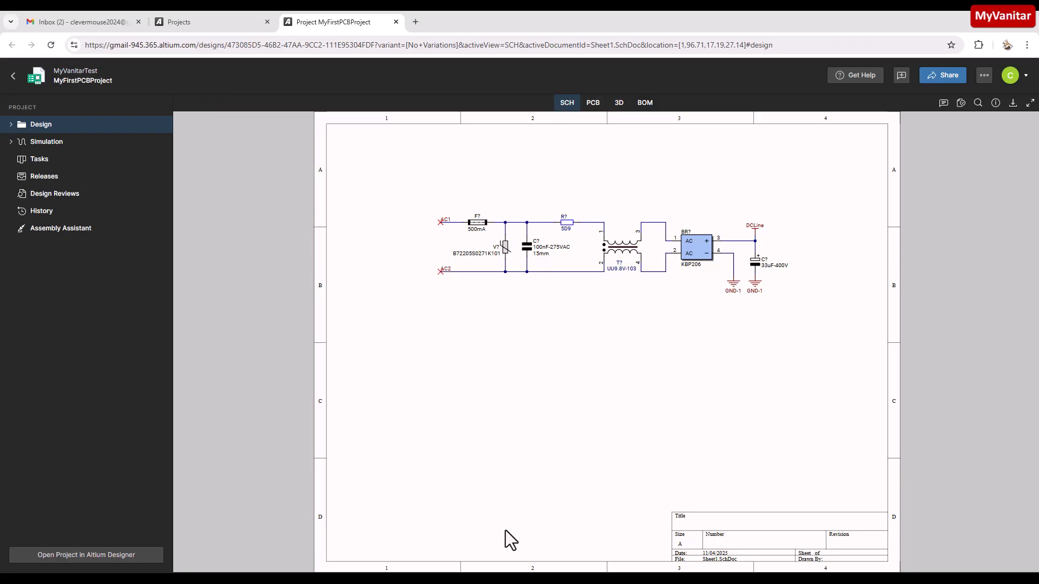